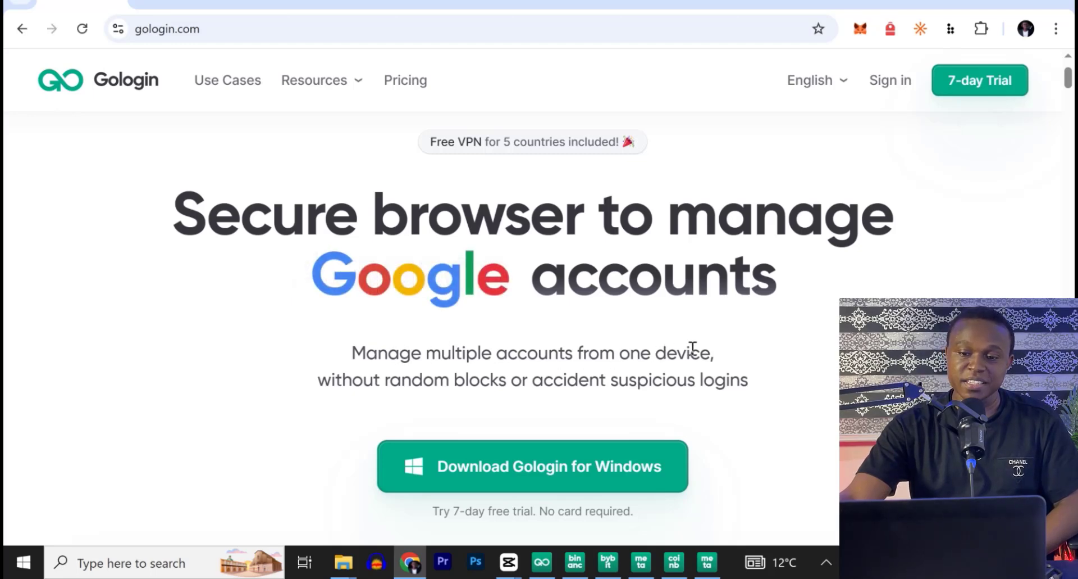
- Browse the homepage features and reach the Gologin download page for Windows, Linux and macOS
{"action": "scroll", "scroll_direction": "down", "scroll_amount": 3}
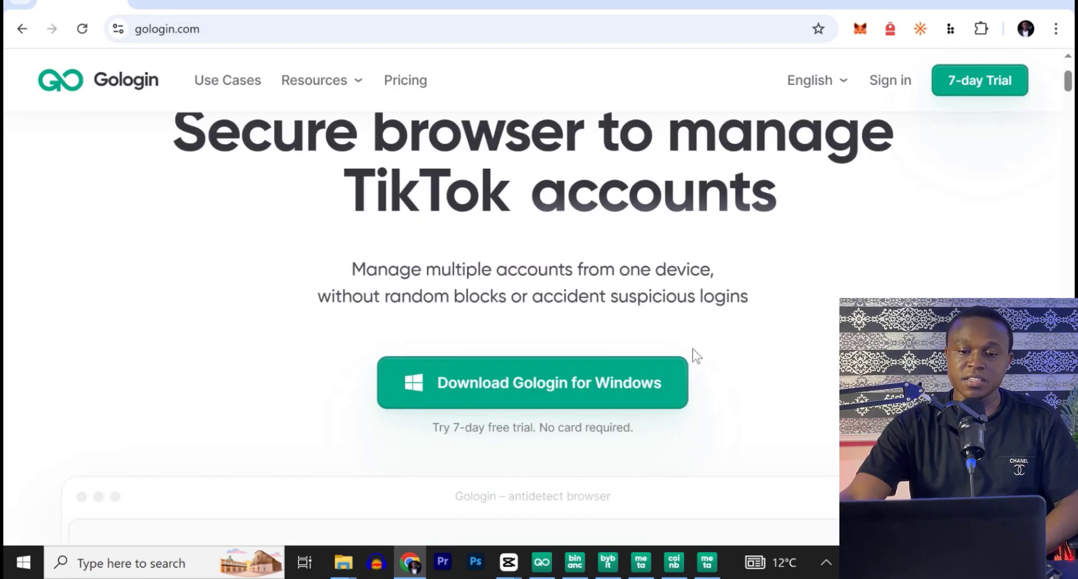
{"action": "scroll", "scroll_direction": "down", "scroll_amount": 3}
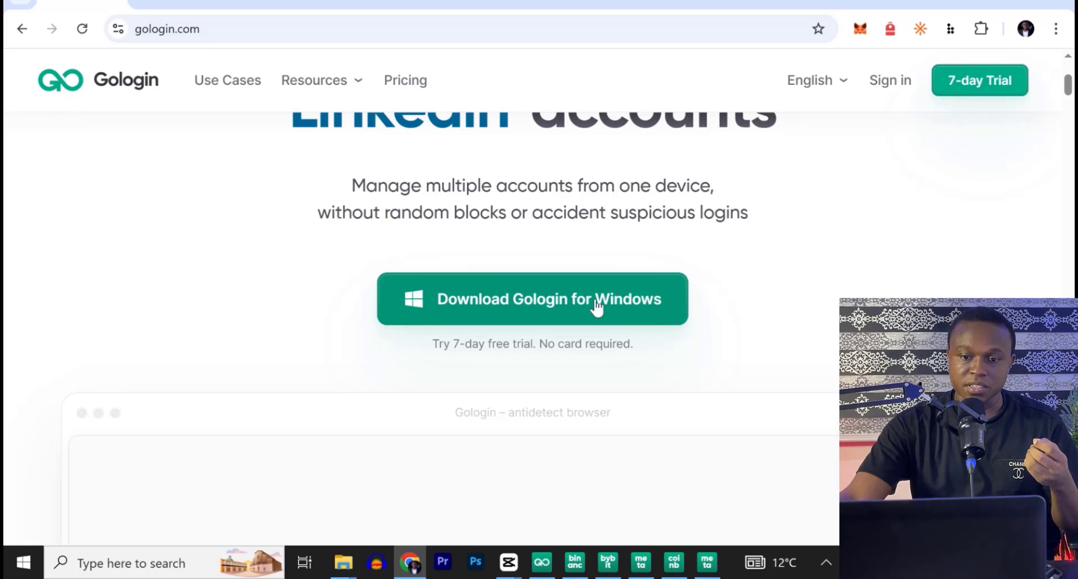
{"action": "left_click", "coordinate": [532, 299]}
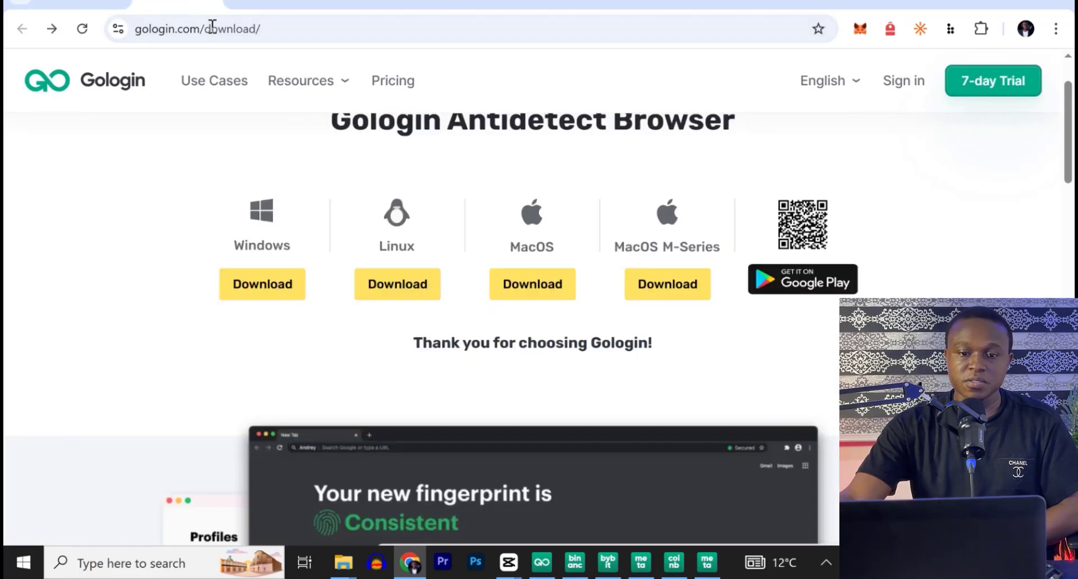
{"action": "mouse_move", "coordinate": [397, 292]}
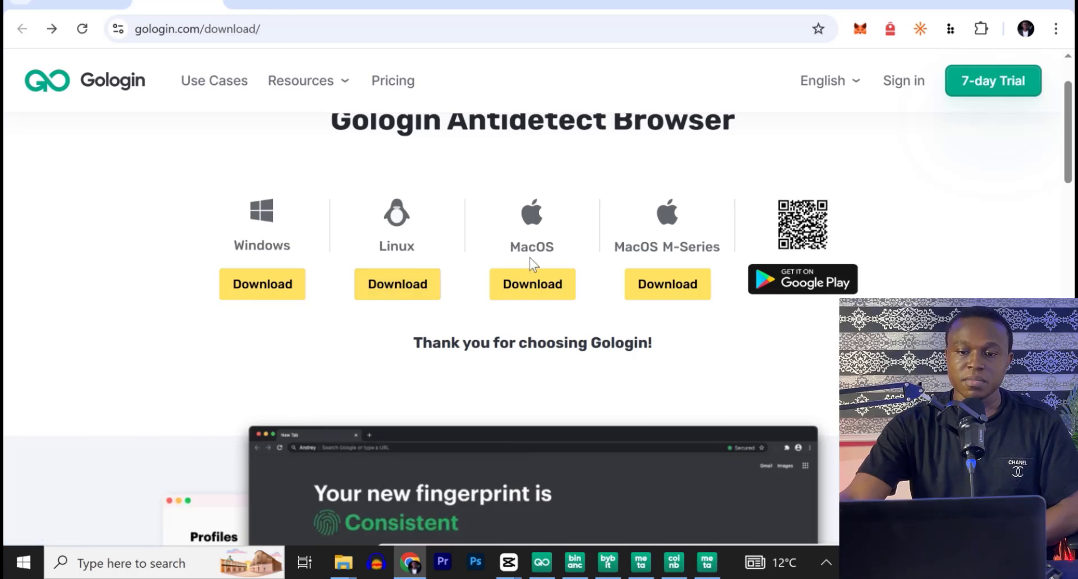
{"action": "mouse_move", "coordinate": [691, 251]}
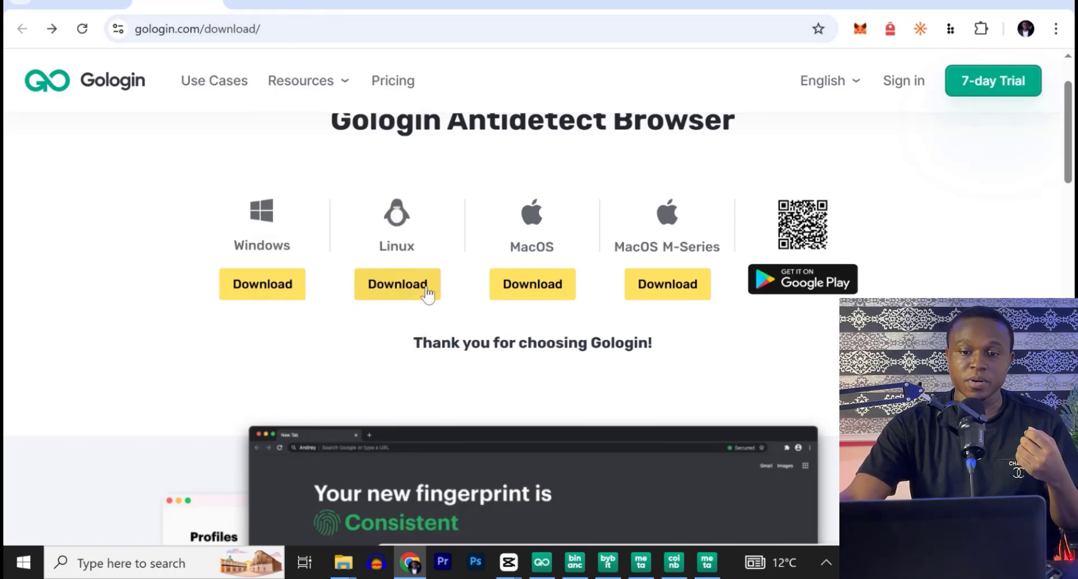
{"action": "mouse_move", "coordinate": [459, 297]}
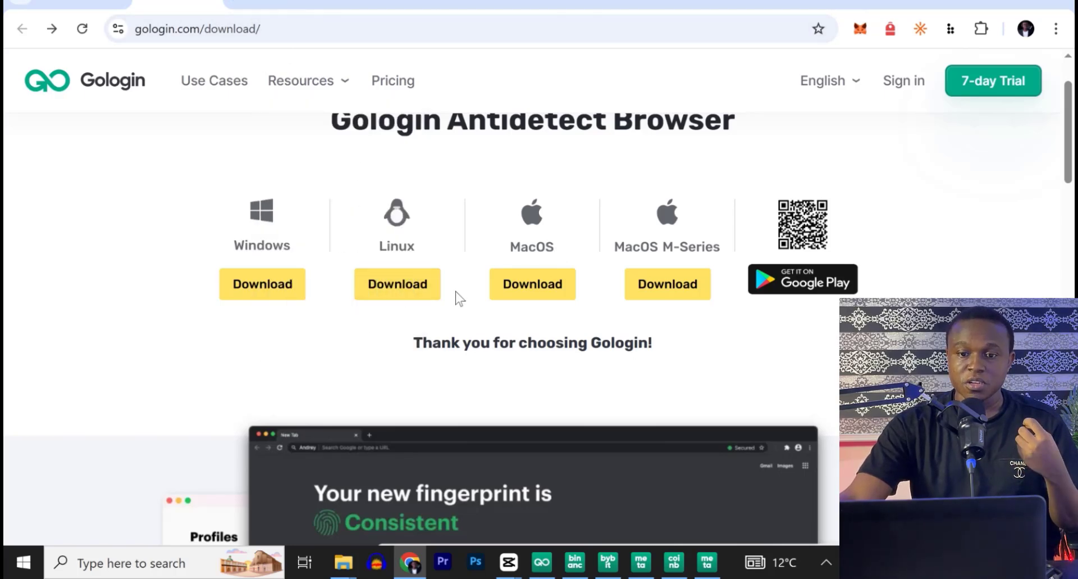
{"action": "mouse_move", "coordinate": [732, 299]}
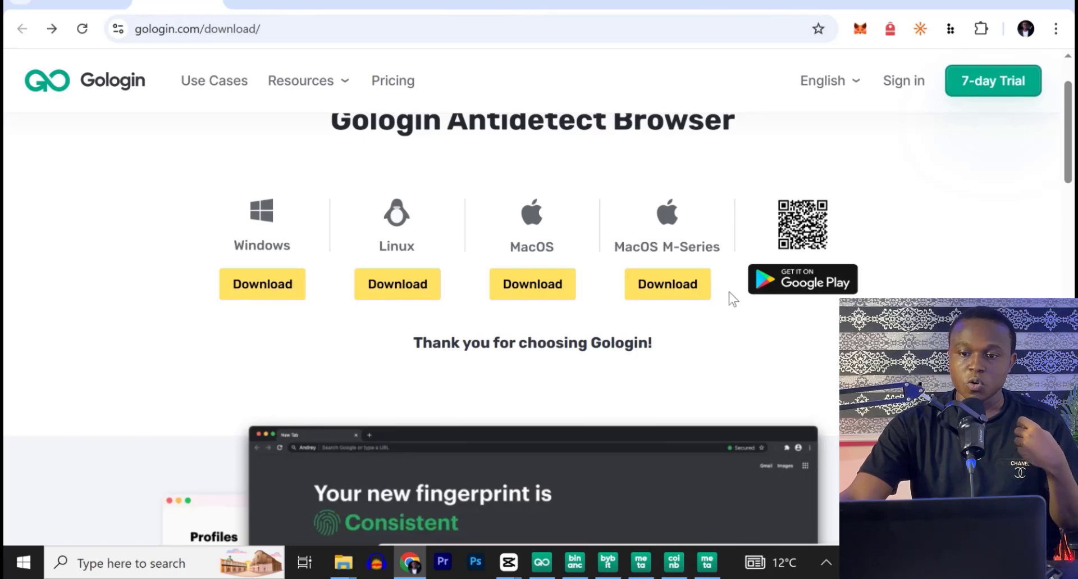
{"action": "mouse_move", "coordinate": [802, 279]}
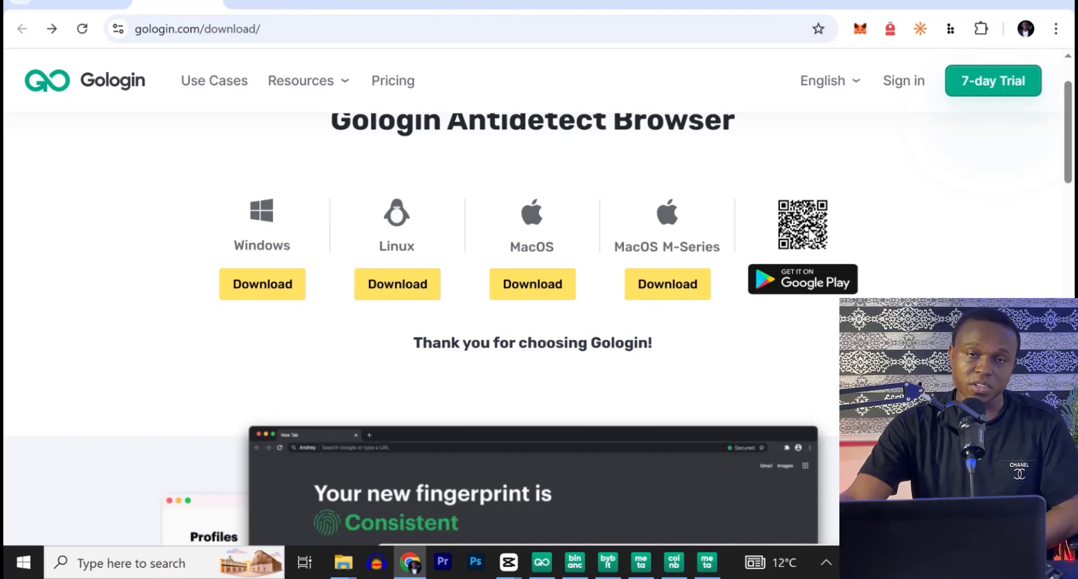
{"action": "mouse_move", "coordinate": [811, 237]}
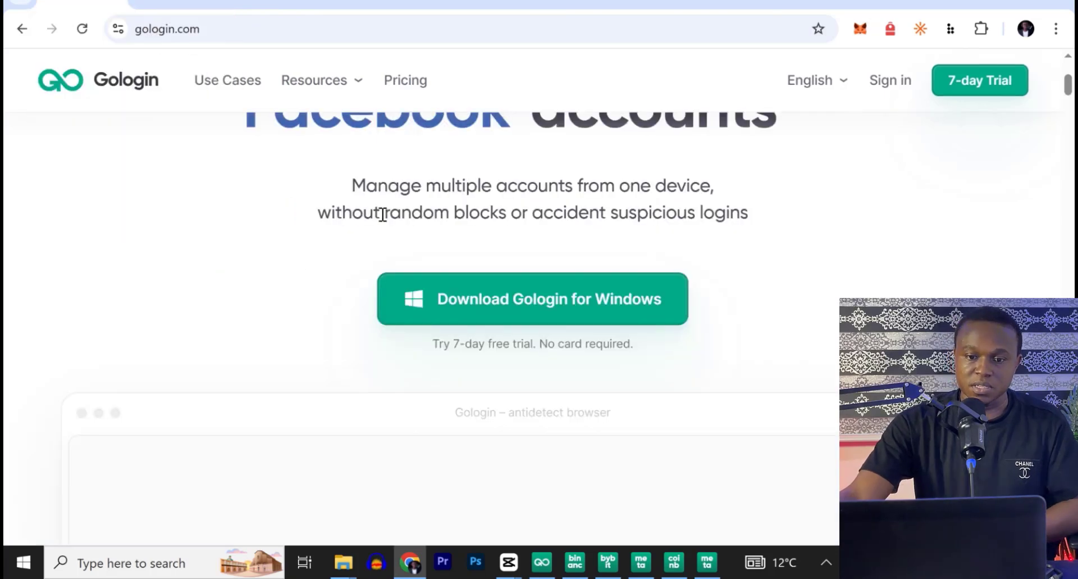
{"action": "scroll", "scroll_direction": "down", "scroll_amount": 3}
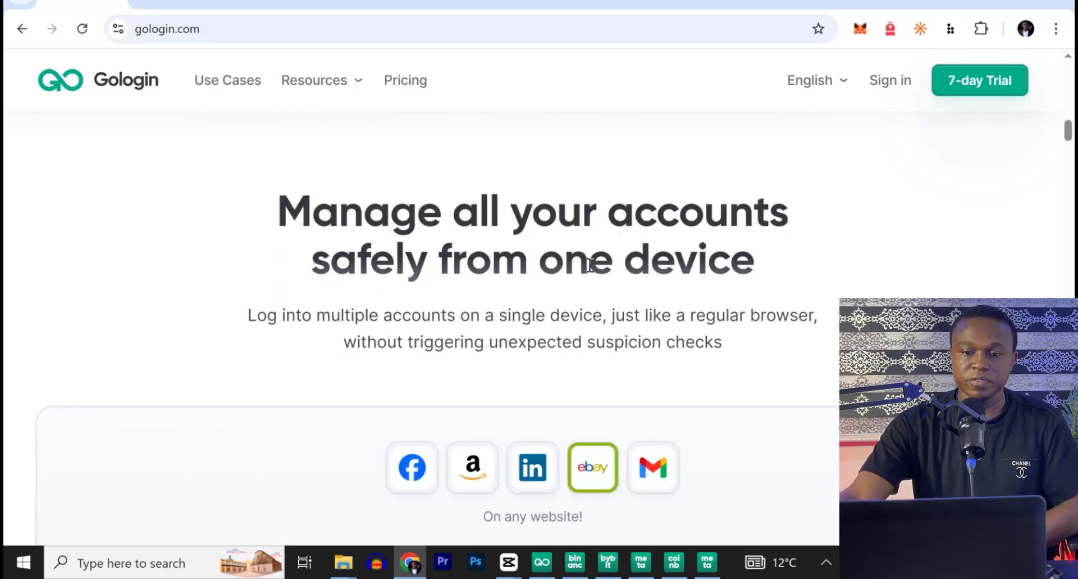
{"action": "scroll", "scroll_direction": "down", "scroll_amount": 3}
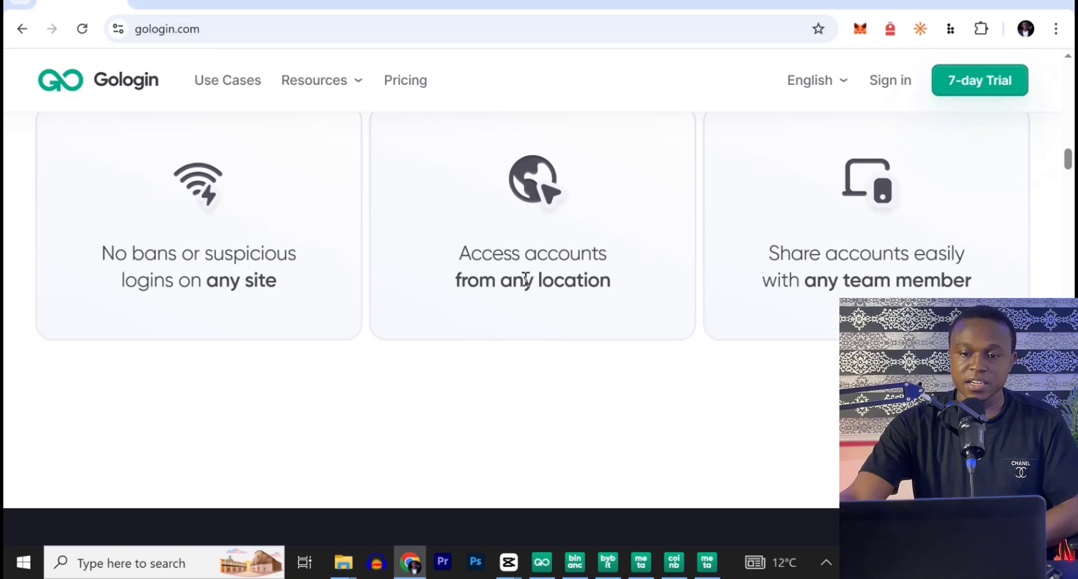
{"action": "mouse_move", "coordinate": [936, 268]}
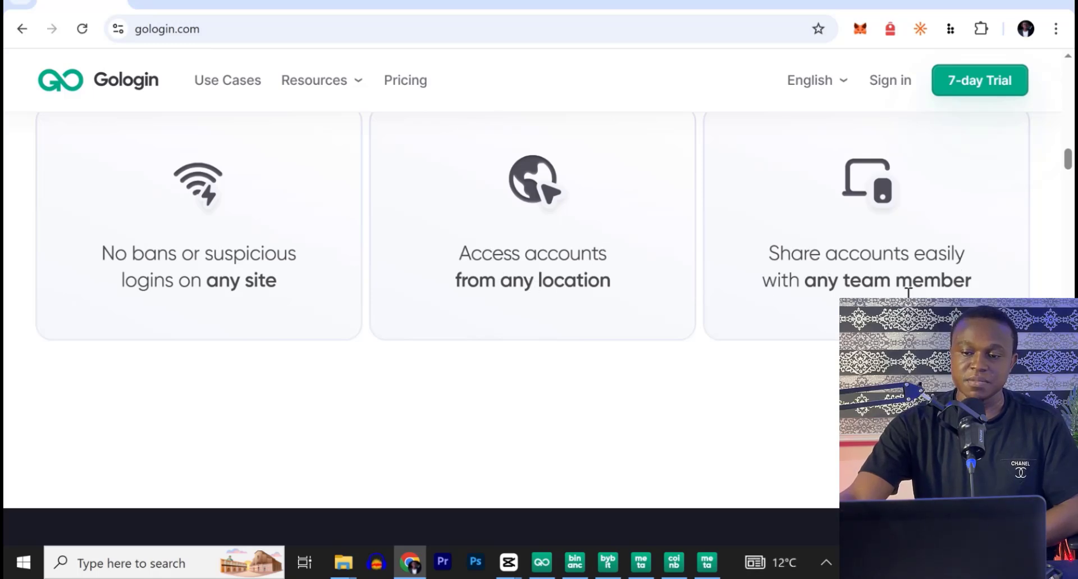
{"action": "scroll", "scroll_direction": "down", "scroll_amount": 3}
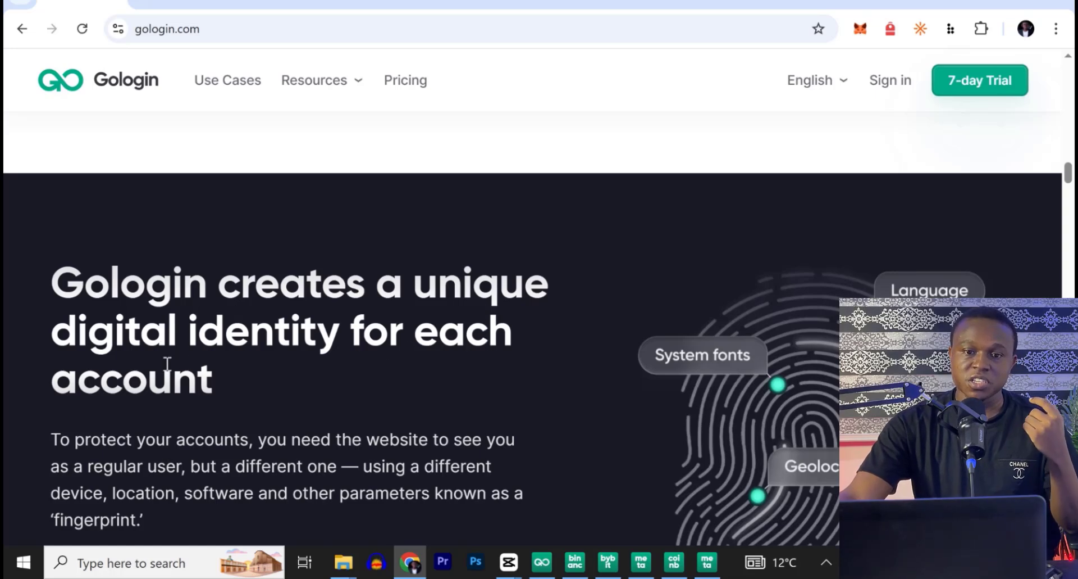
{"action": "mouse_move", "coordinate": [344, 326]}
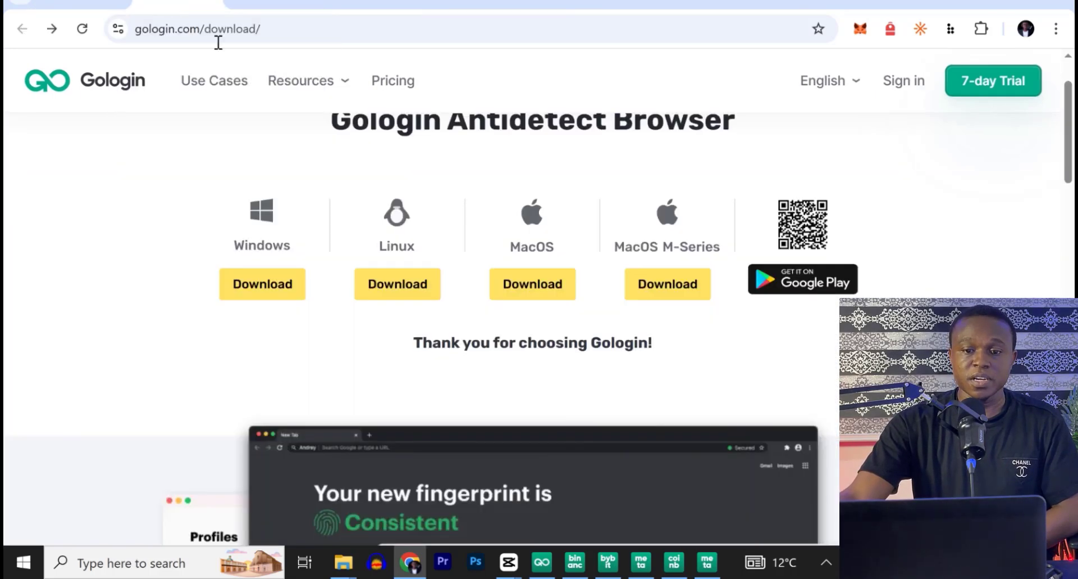
- Switch to the app.gologin.com log-in page and focus the Email address field
{"action": "left_click", "coordinate": [301, 81]}
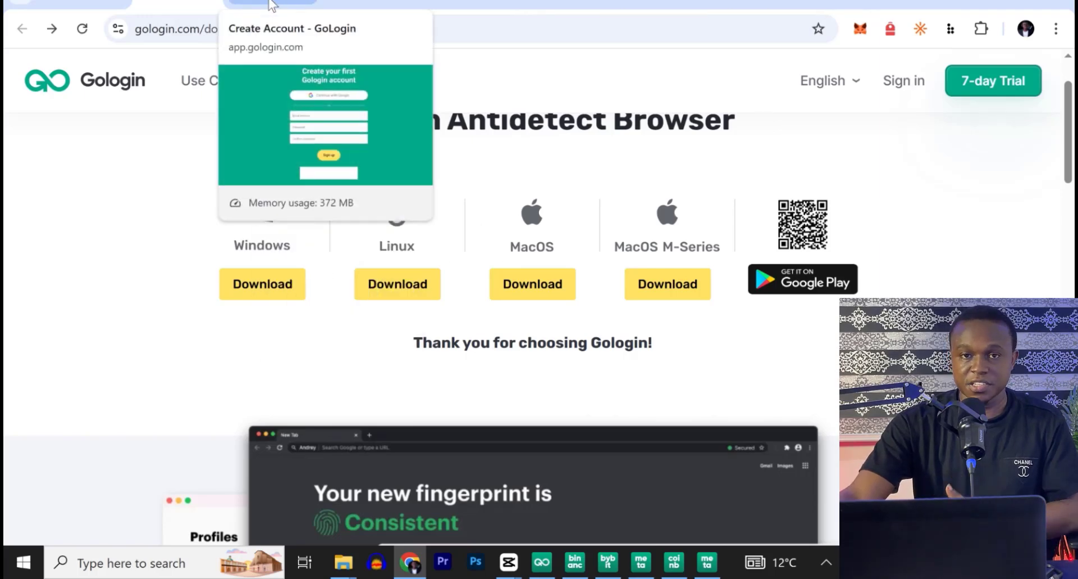
{"action": "left_click", "coordinate": [275, 5]}
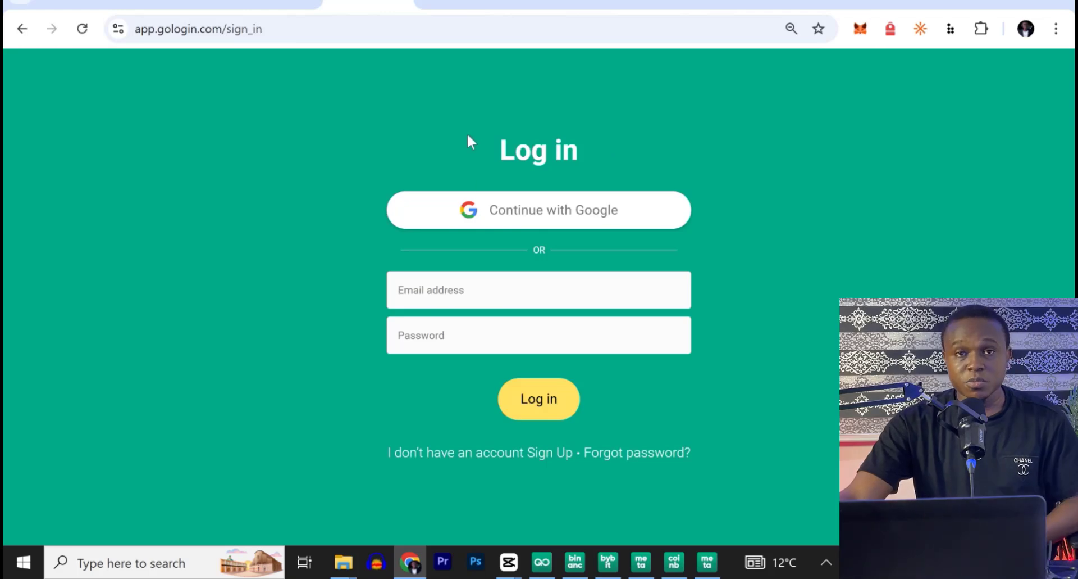
{"action": "left_click", "coordinate": [538, 290]}
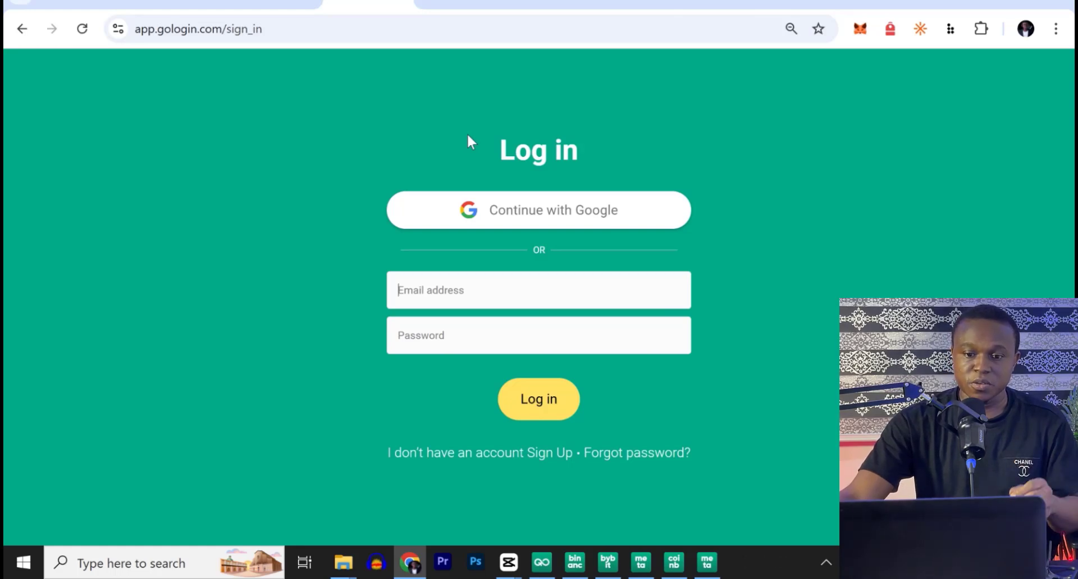
{"action": "mouse_move", "coordinate": [541, 561]}
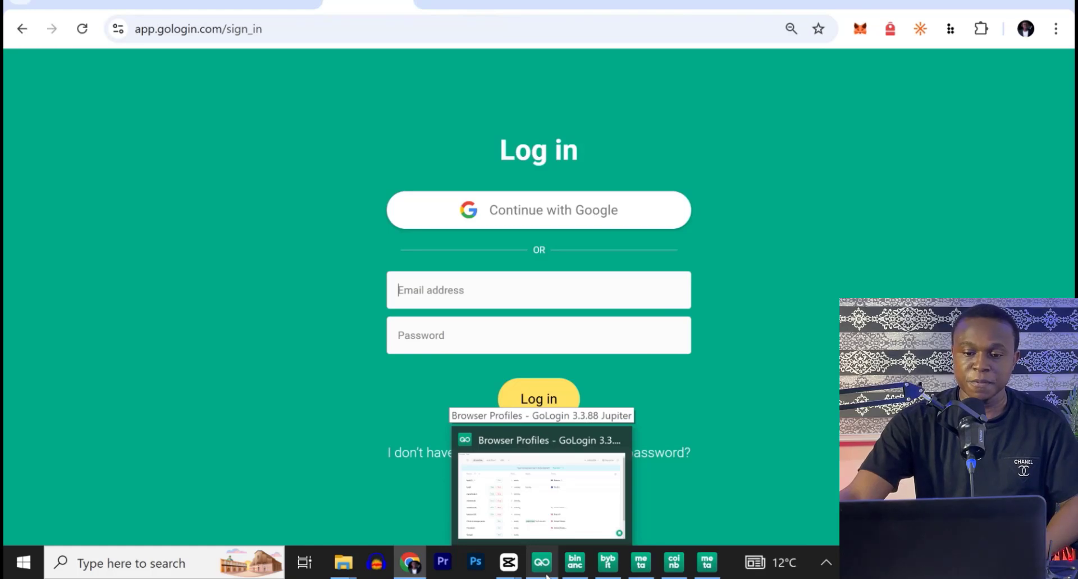
- Bring up the GoLogin desktop app's profile list and check the account's workspaces and plan
{"action": "left_click", "coordinate": [541, 562]}
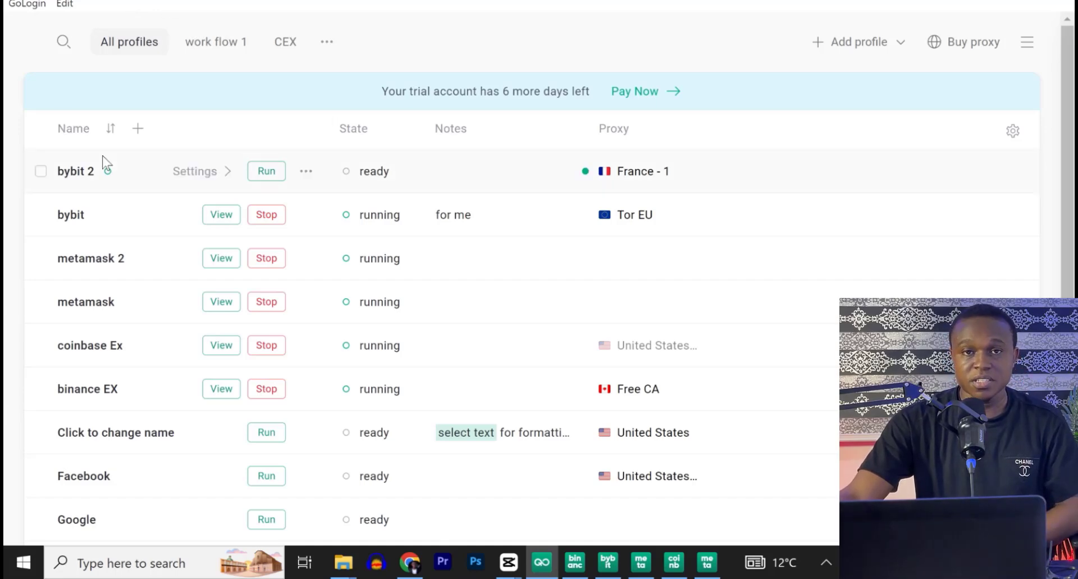
{"action": "mouse_move", "coordinate": [1028, 41]}
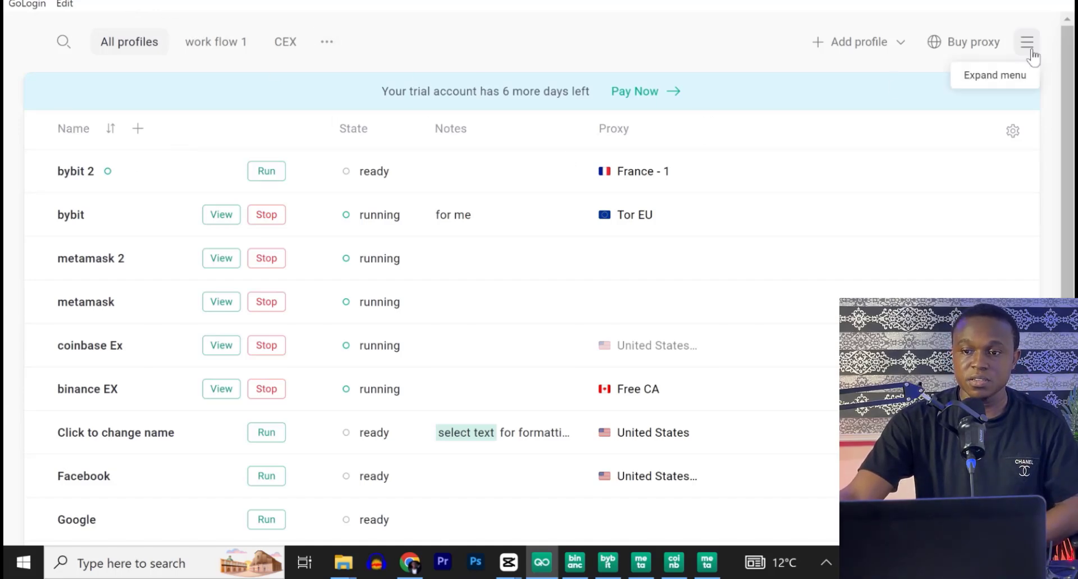
{"action": "left_click", "coordinate": [1028, 41]}
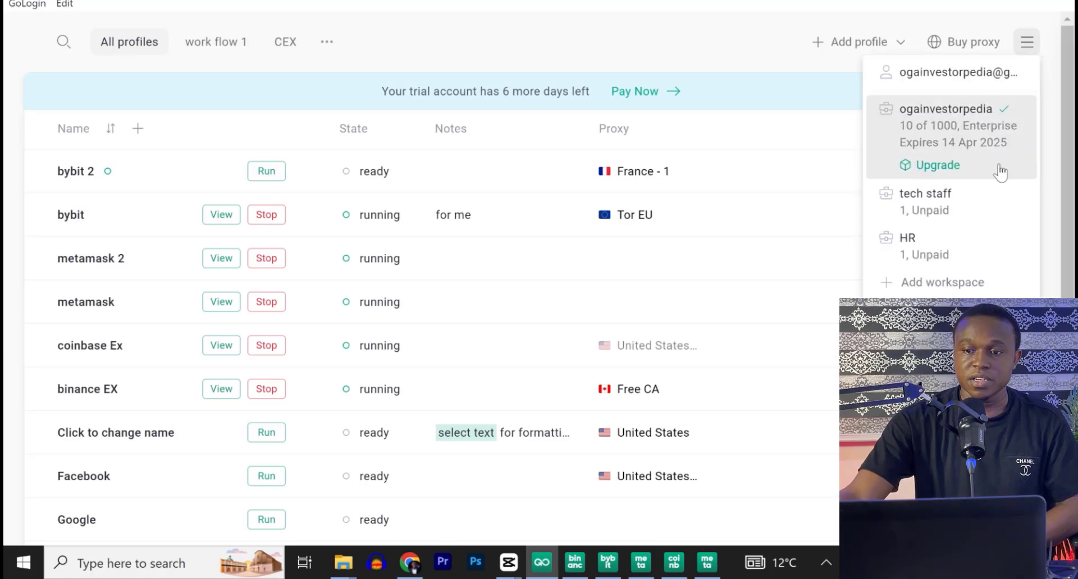
{"action": "mouse_move", "coordinate": [936, 132]}
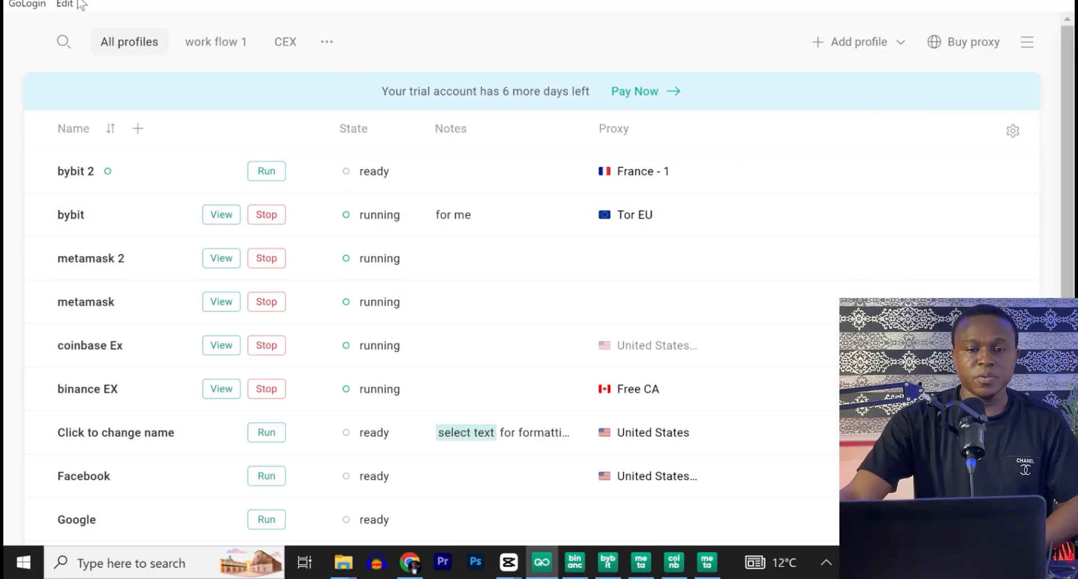
{"action": "mouse_move", "coordinate": [75, 171]}
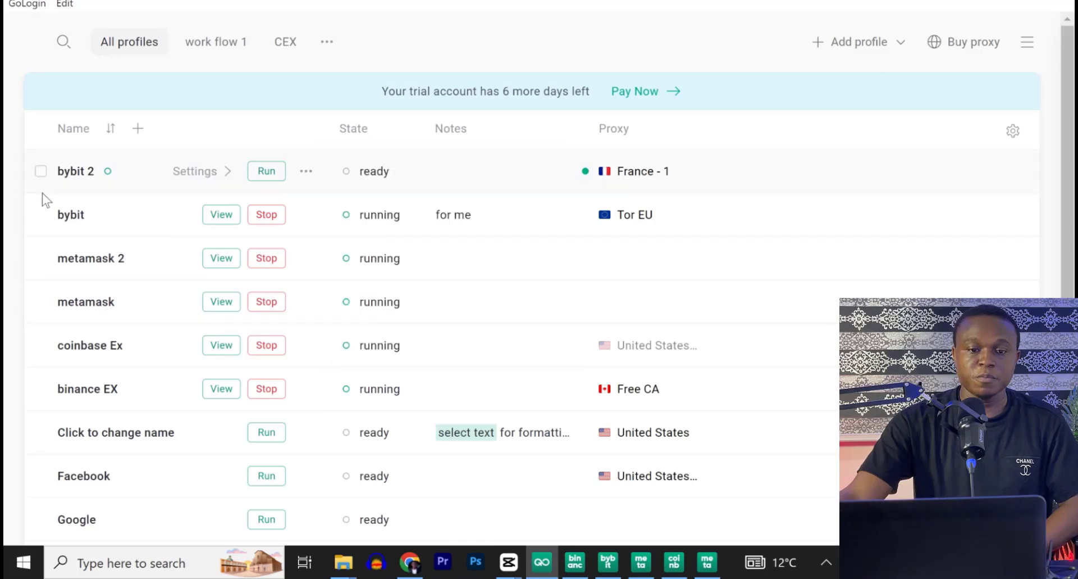
{"action": "mouse_move", "coordinate": [142, 180]}
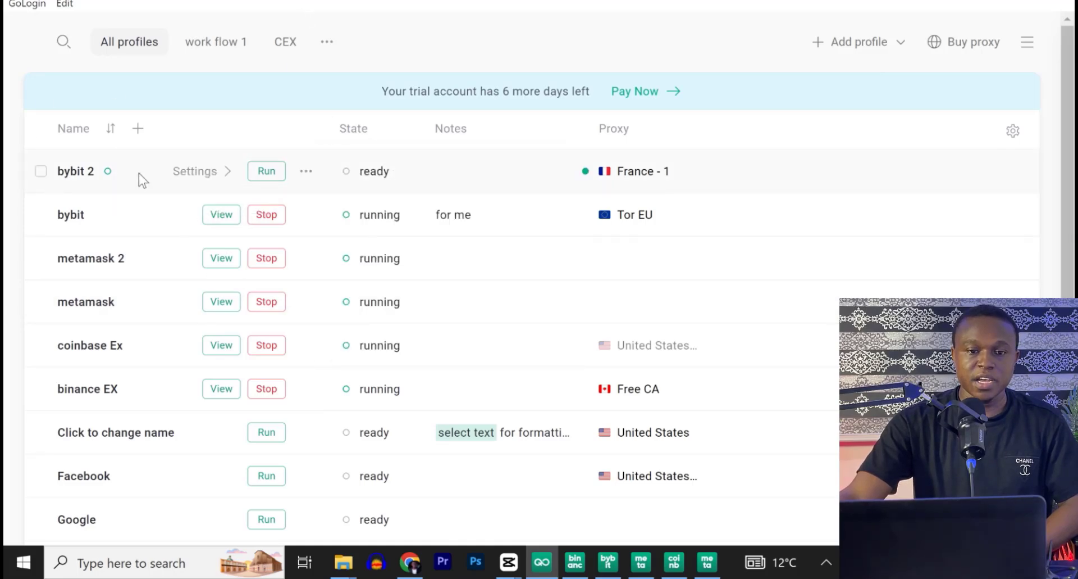
{"action": "mouse_move", "coordinate": [74, 175]}
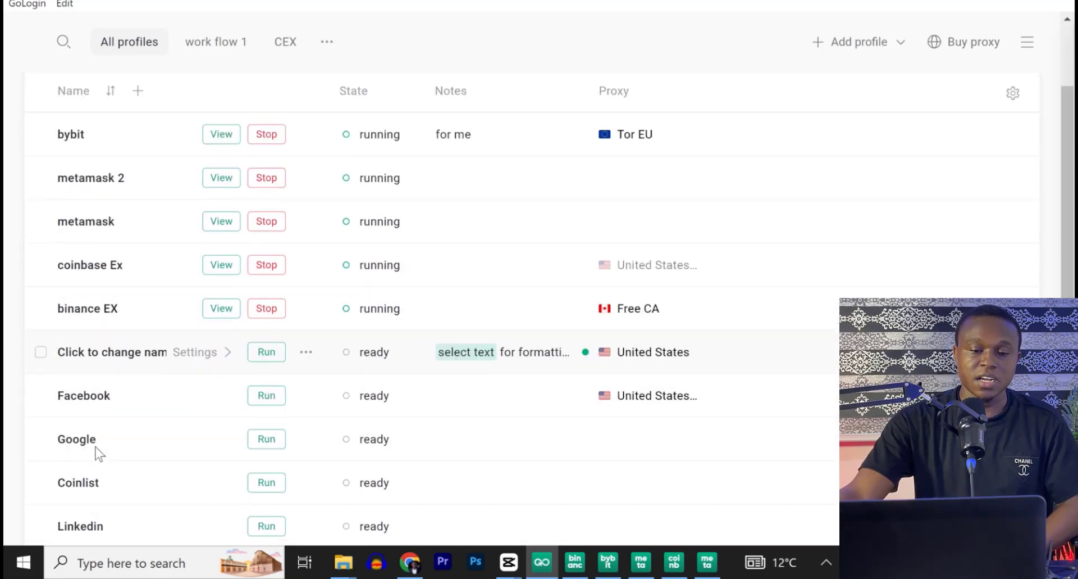
{"action": "scroll", "scroll_direction": "down", "scroll_amount": 3}
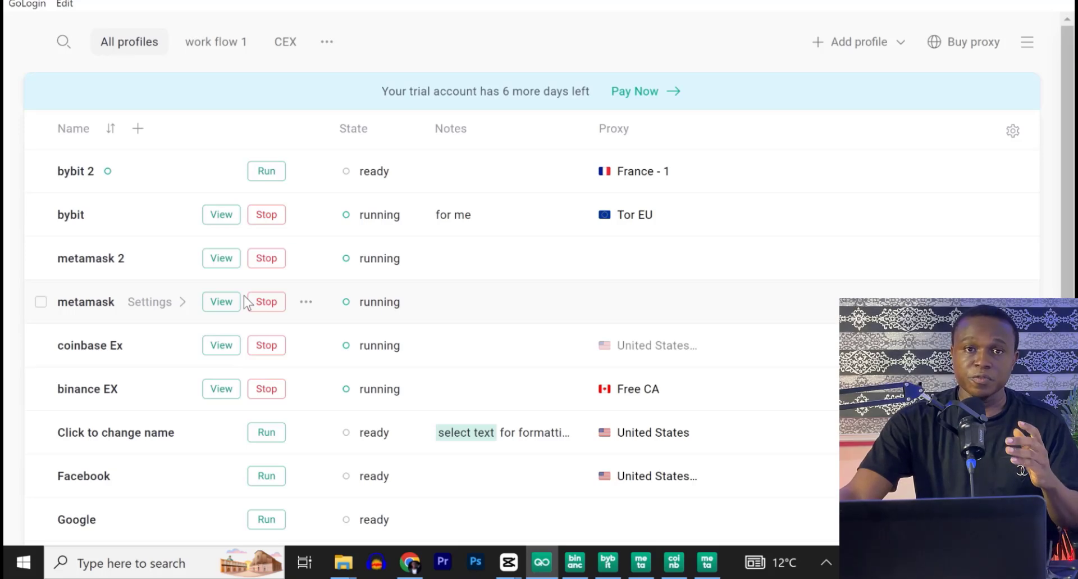
{"action": "mouse_move", "coordinate": [227, 179]}
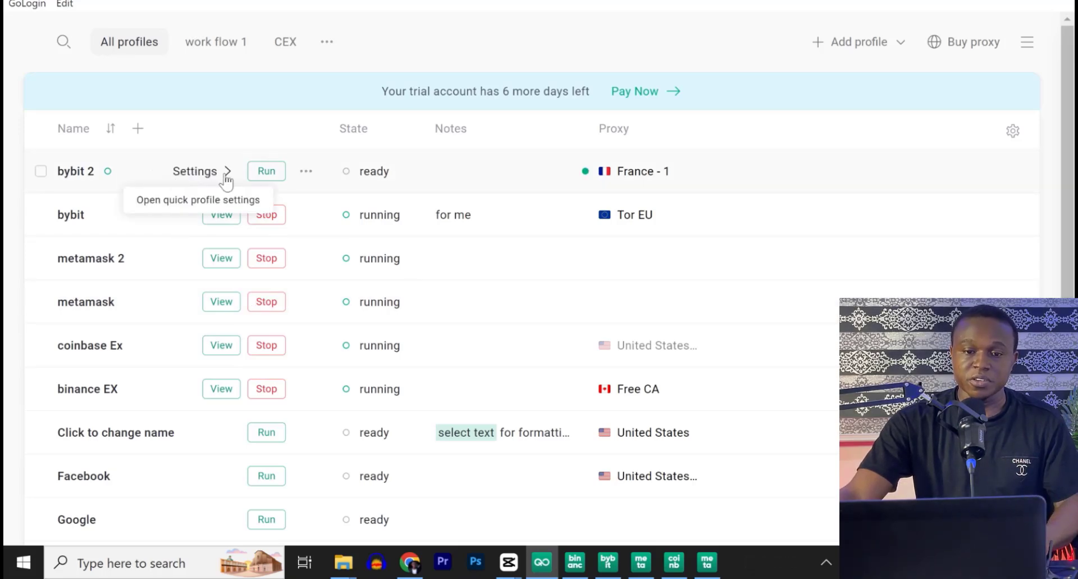
{"action": "left_click", "coordinate": [305, 171]}
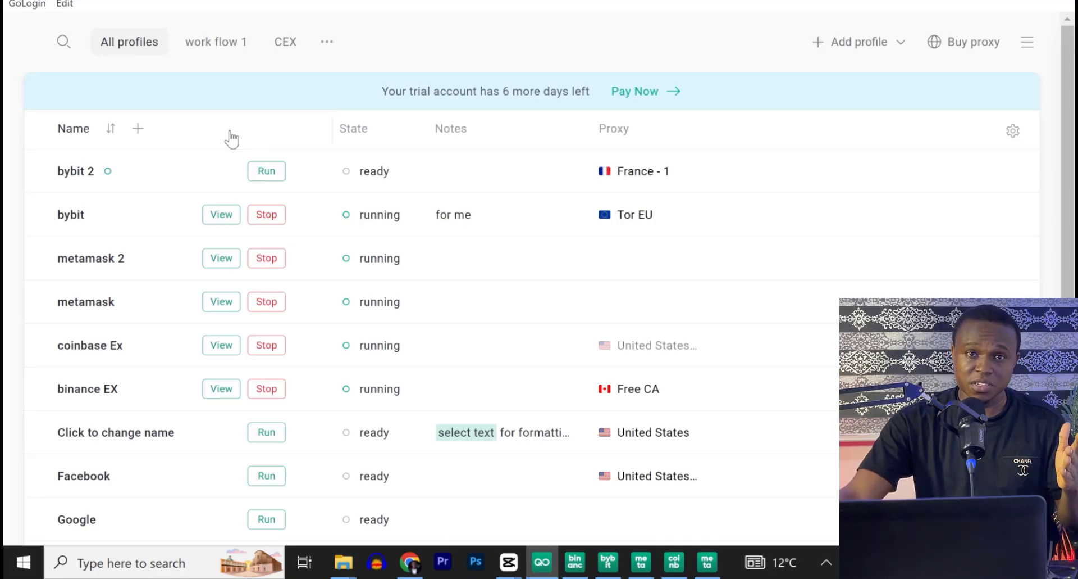
{"action": "mouse_move", "coordinate": [228, 147]}
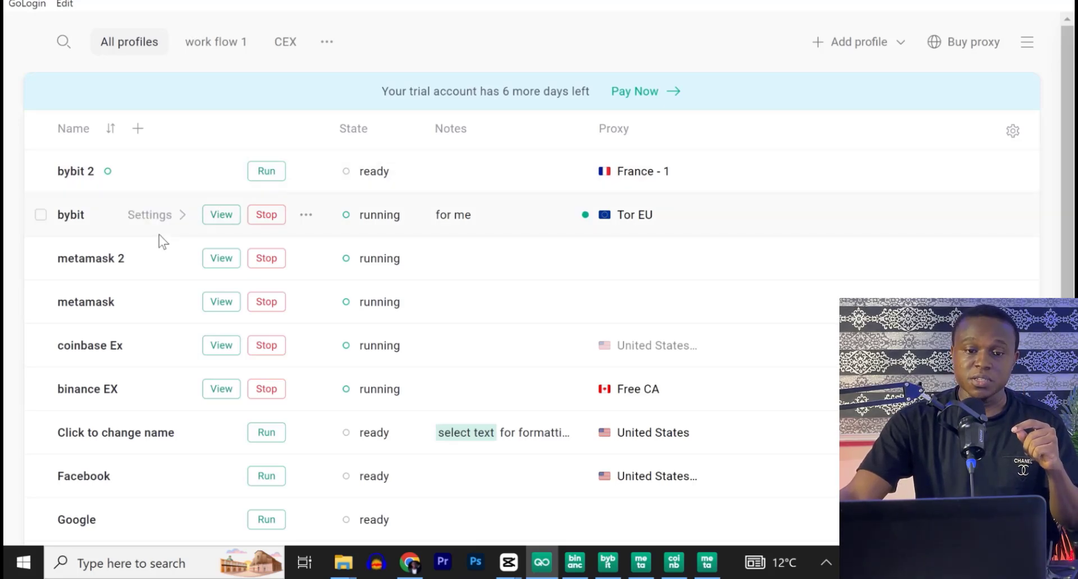
{"action": "mouse_move", "coordinate": [86, 301]}
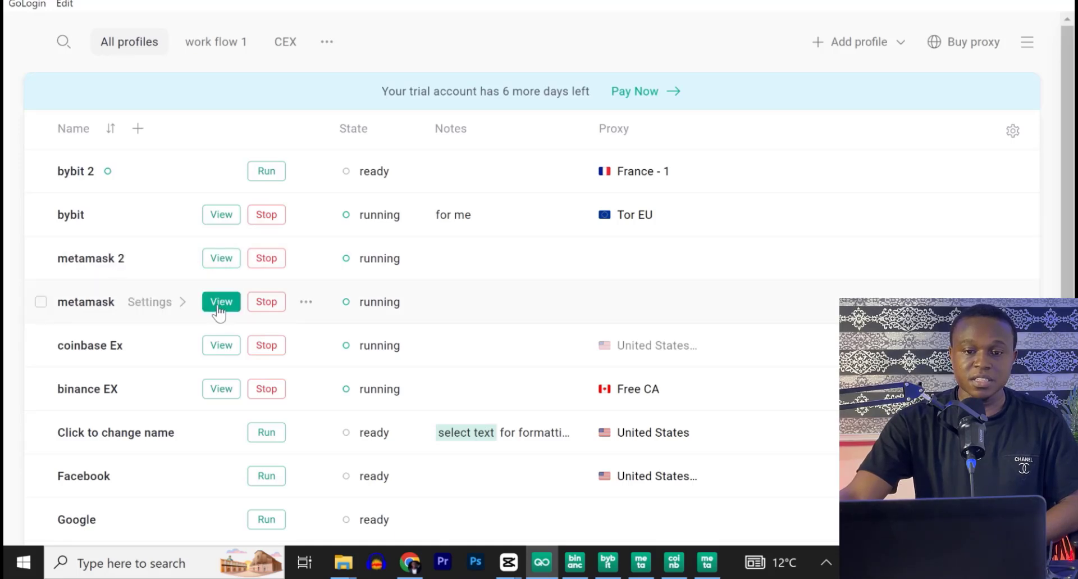
- View the running metamask and metamask 2 profiles' Orbita browser windows
{"action": "left_click", "coordinate": [221, 301]}
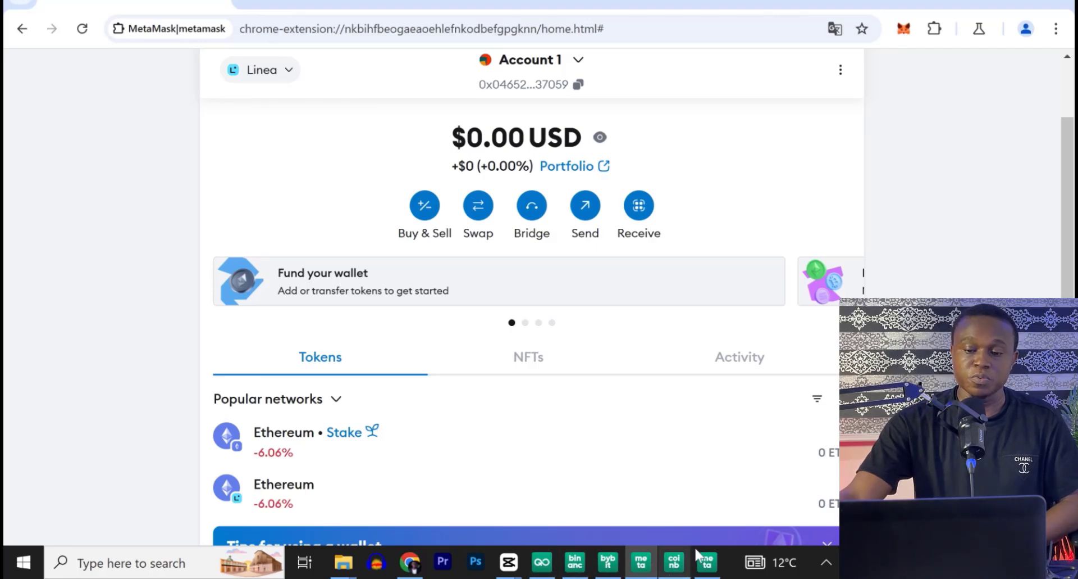
{"action": "mouse_move", "coordinate": [639, 534]}
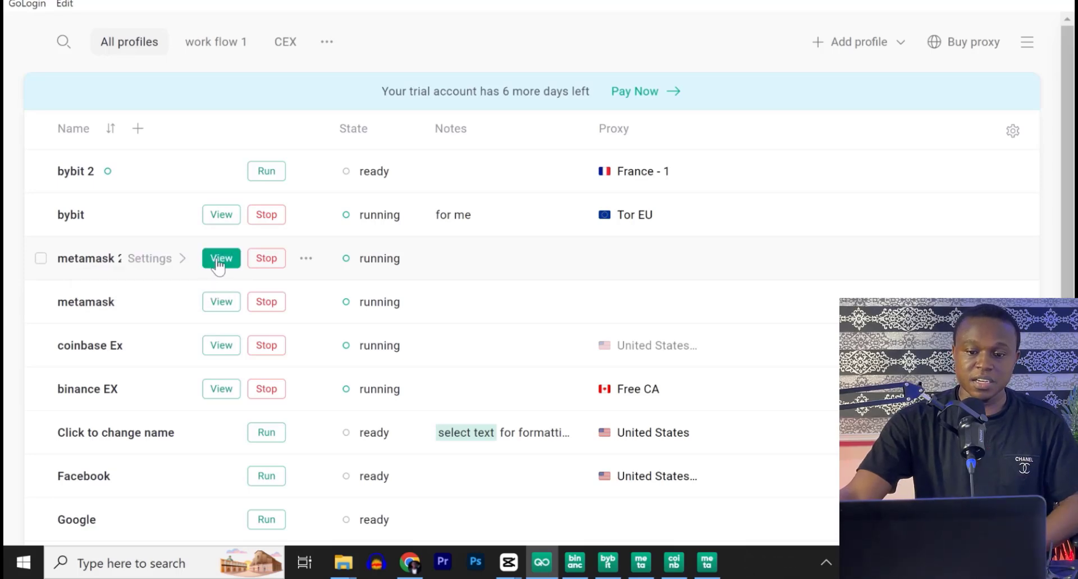
{"action": "left_click", "coordinate": [221, 258]}
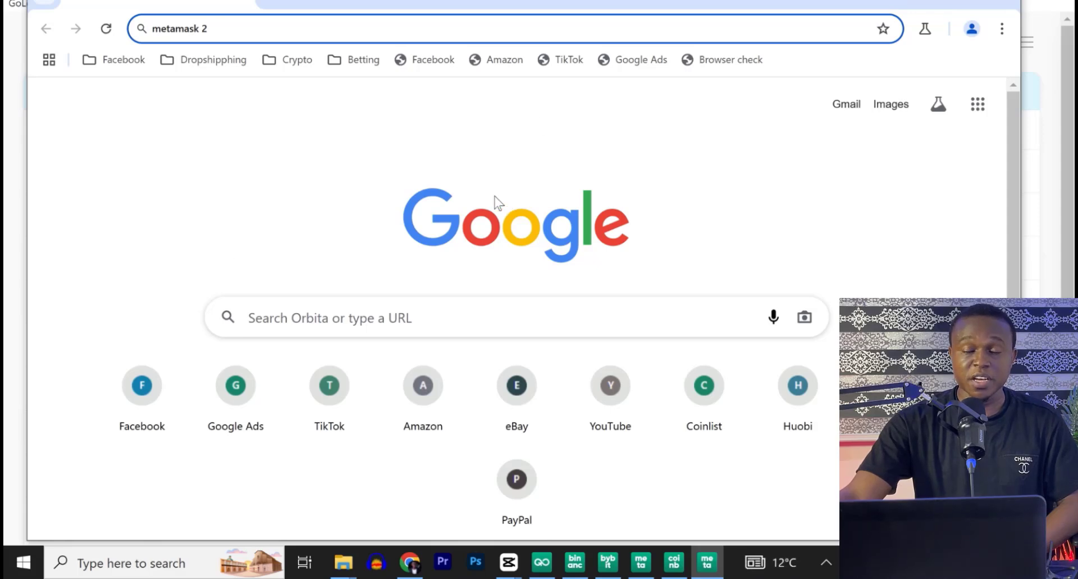
{"action": "mouse_move", "coordinate": [891, 86]}
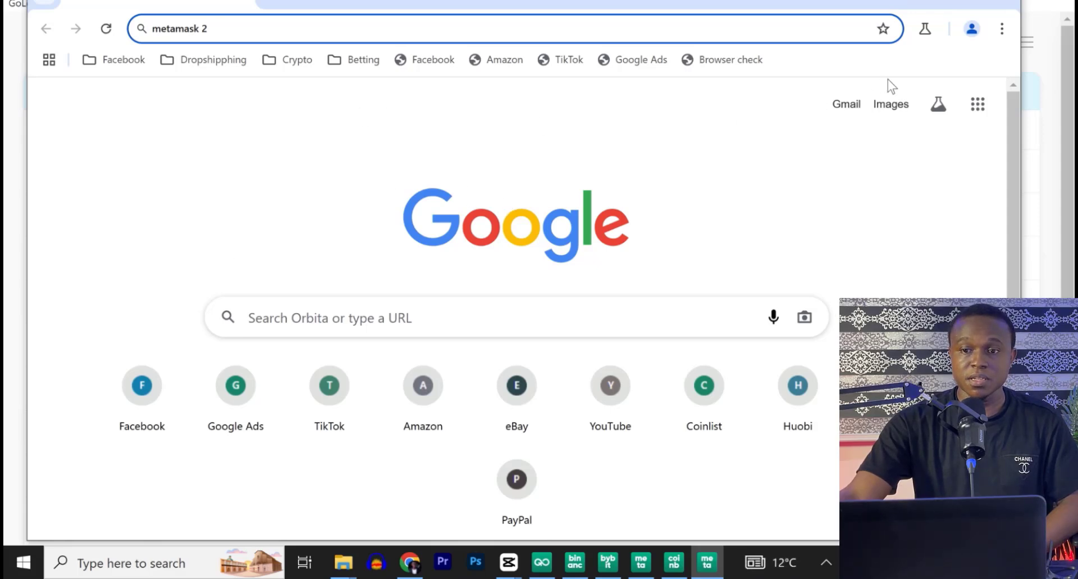
{"action": "mouse_move", "coordinate": [914, 88]}
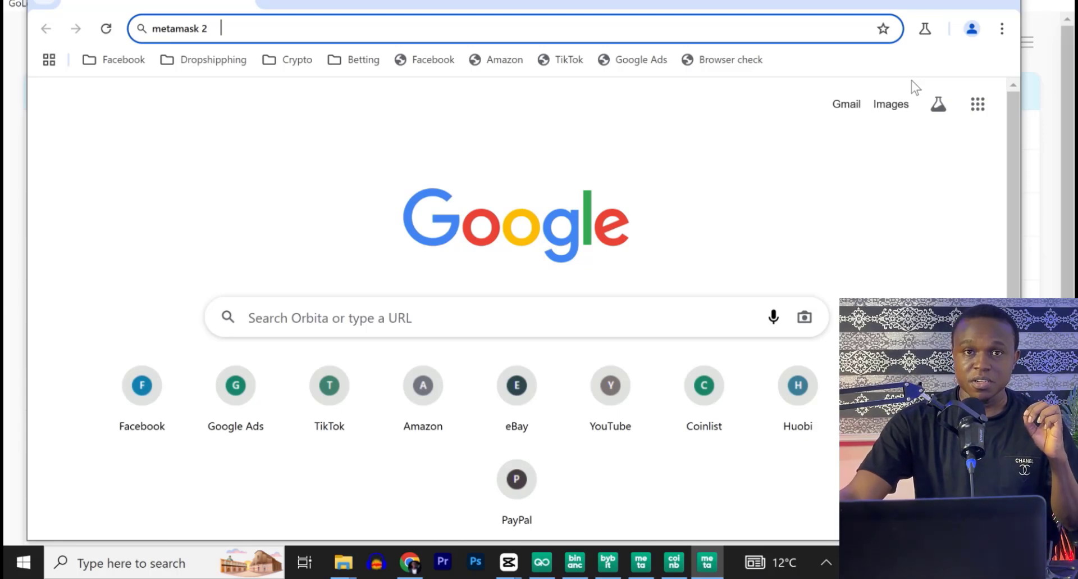
{"action": "mouse_move", "coordinate": [616, 287]}
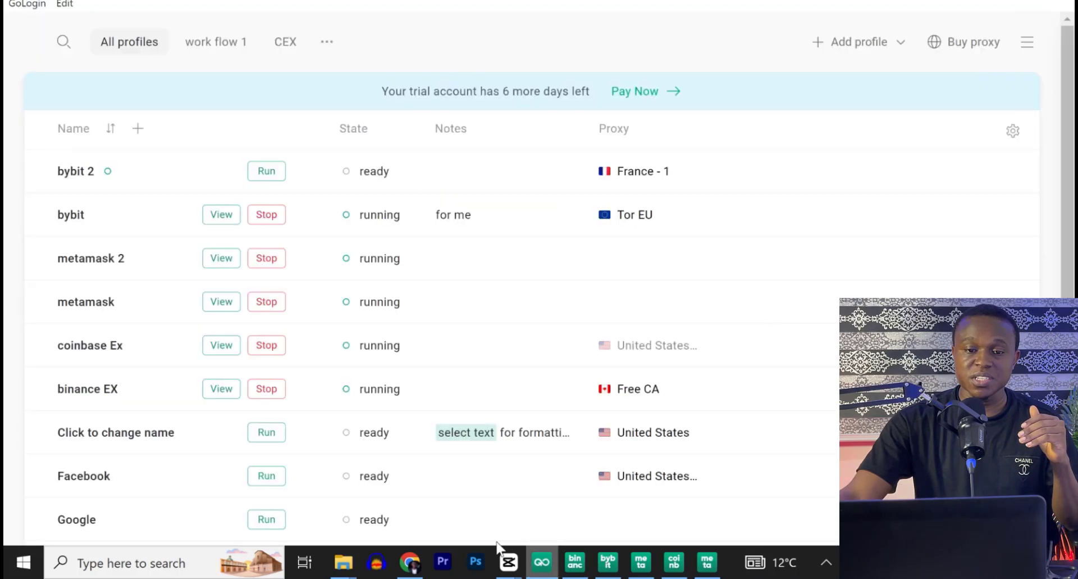
{"action": "mouse_move", "coordinate": [313, 428]}
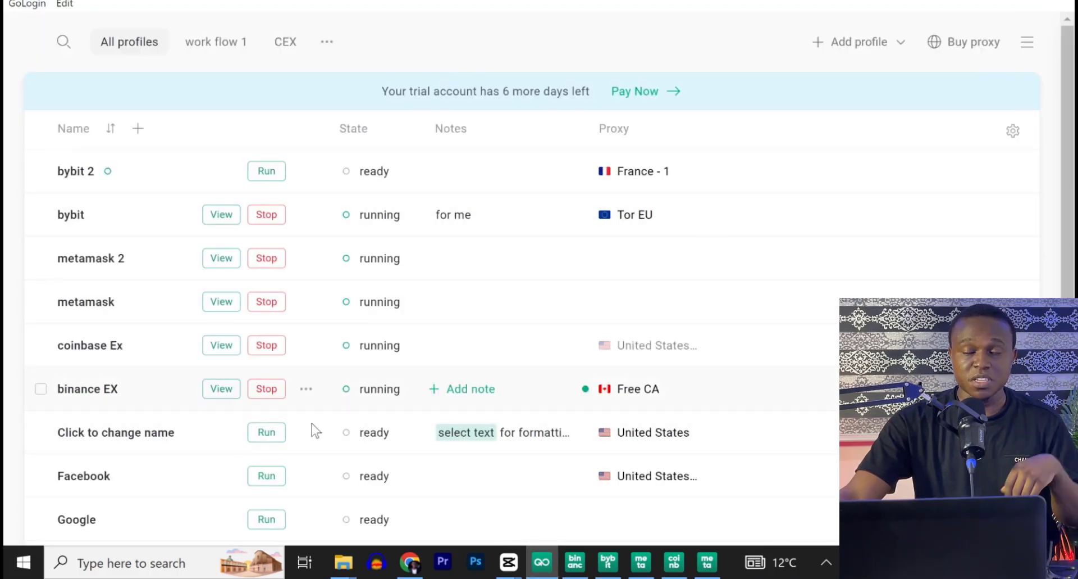
{"action": "mouse_move", "coordinate": [99, 204]}
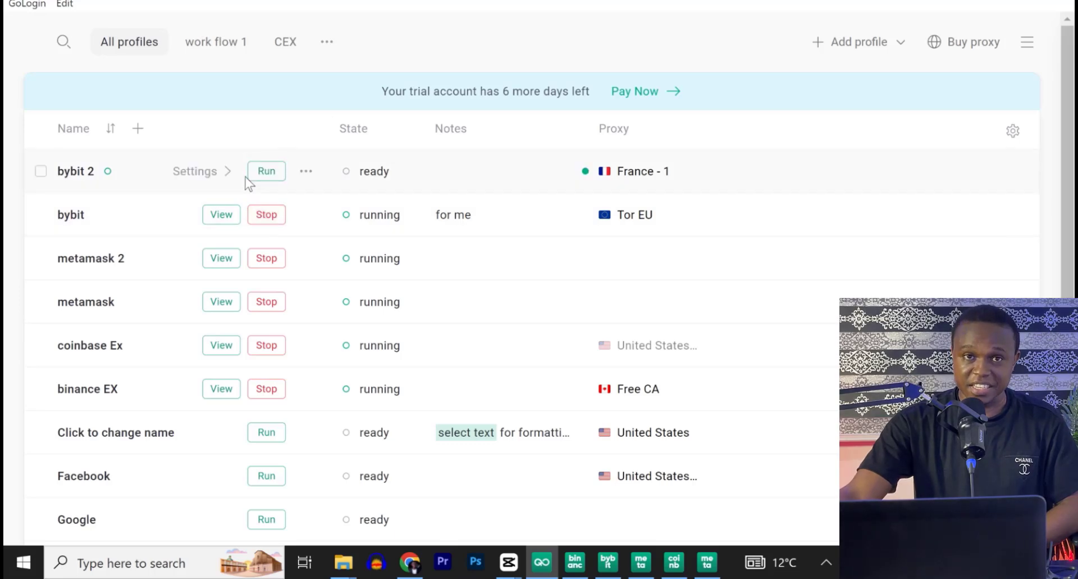
{"action": "mouse_move", "coordinate": [227, 189]}
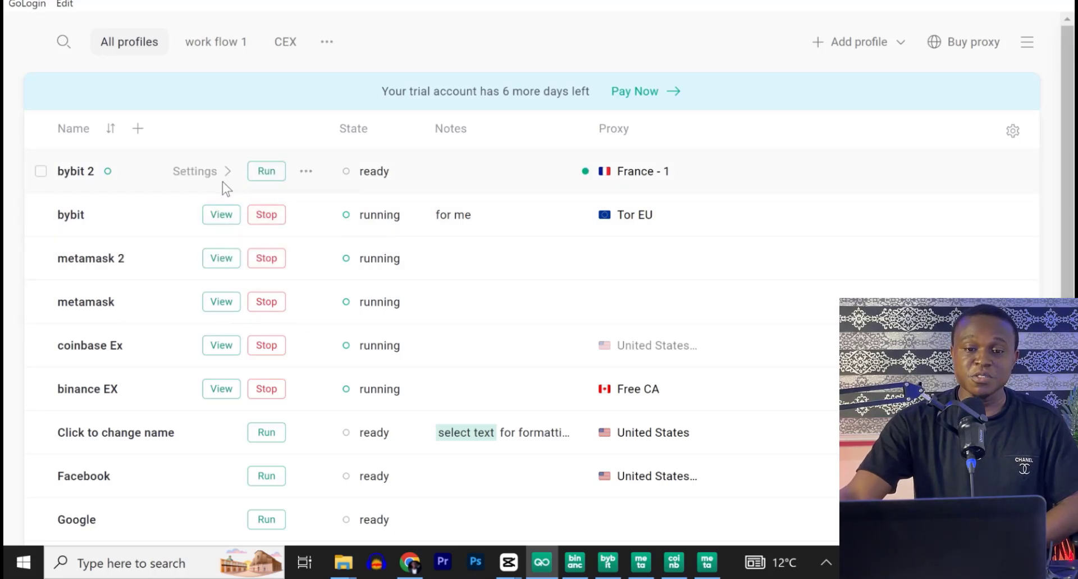
{"action": "left_click", "coordinate": [305, 171]}
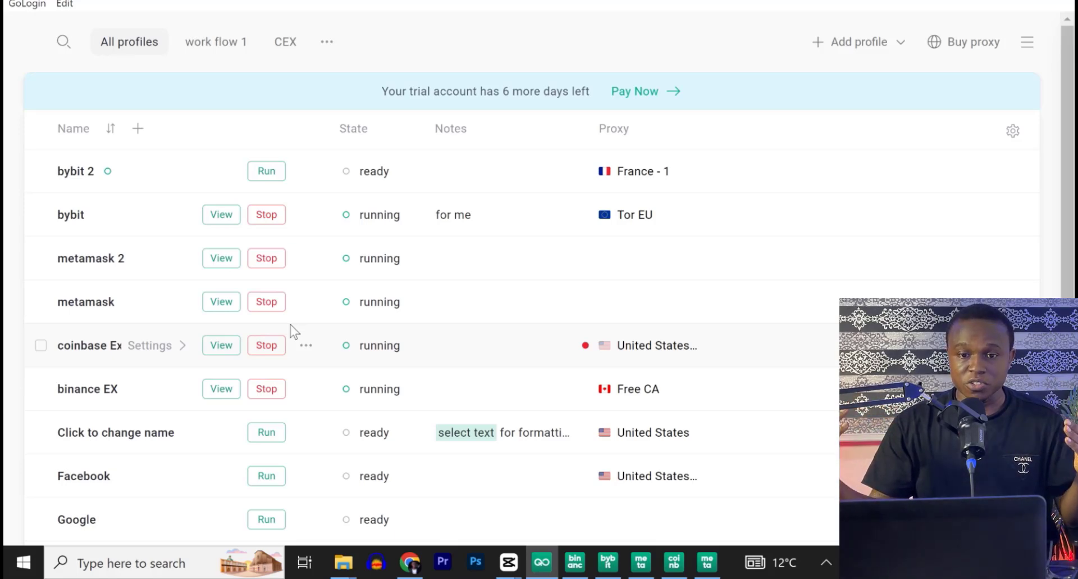
{"action": "mouse_move", "coordinate": [267, 258]}
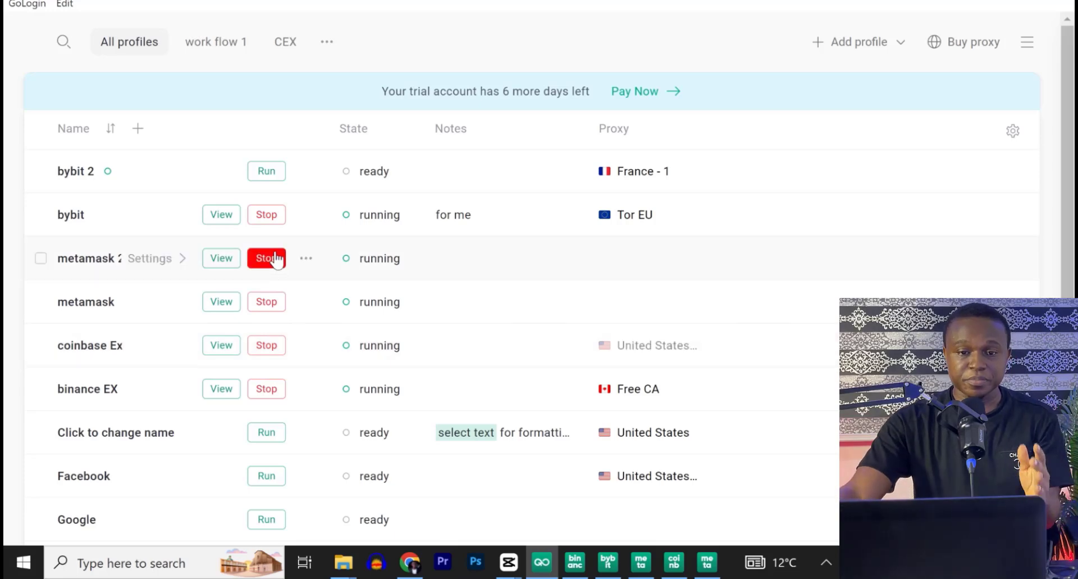
{"action": "mouse_move", "coordinate": [266, 301]}
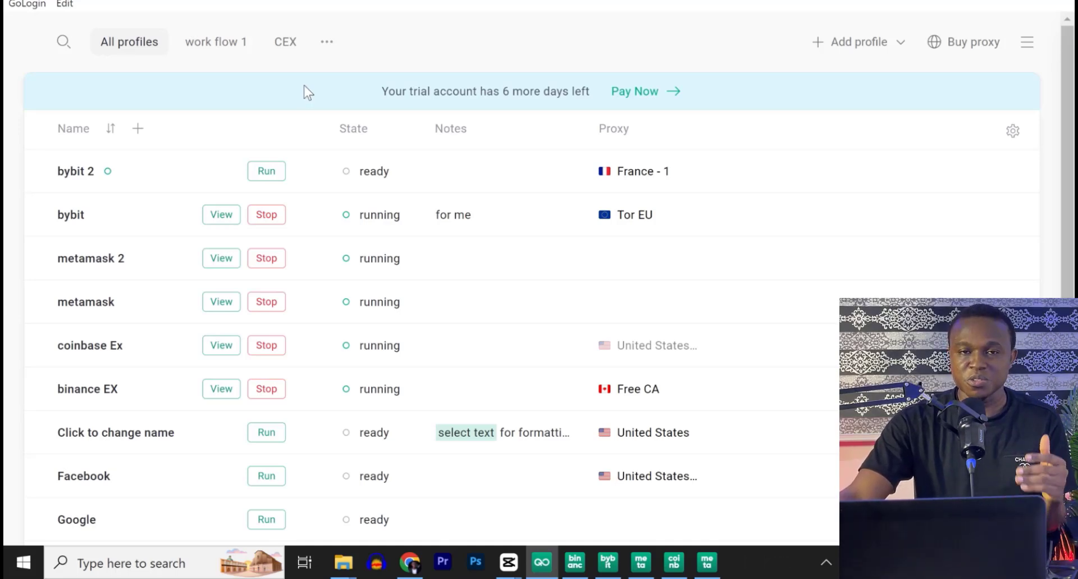
{"action": "mouse_move", "coordinate": [71, 213]}
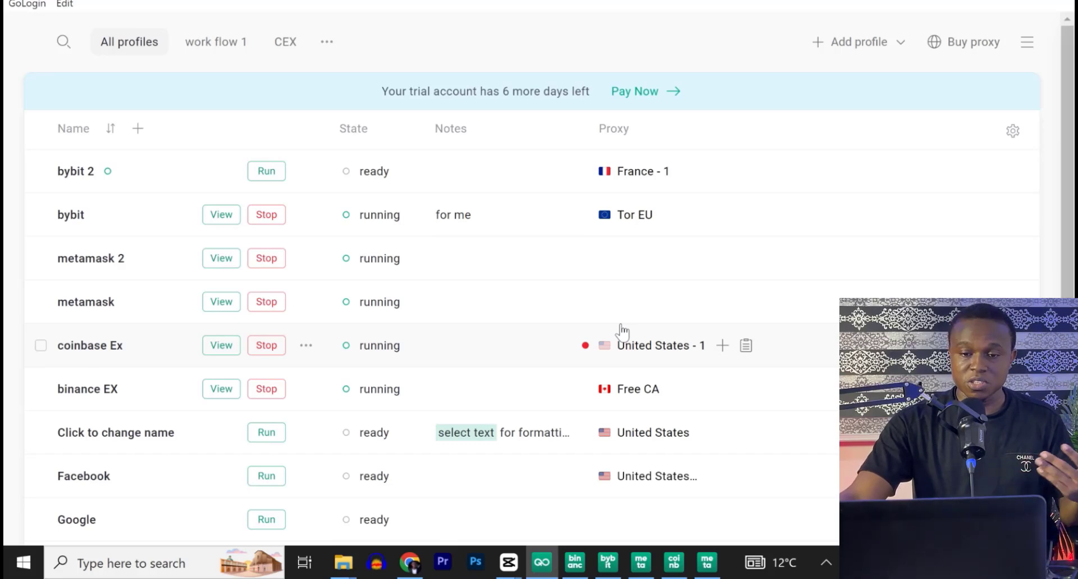
{"action": "left_click", "coordinate": [586, 345]}
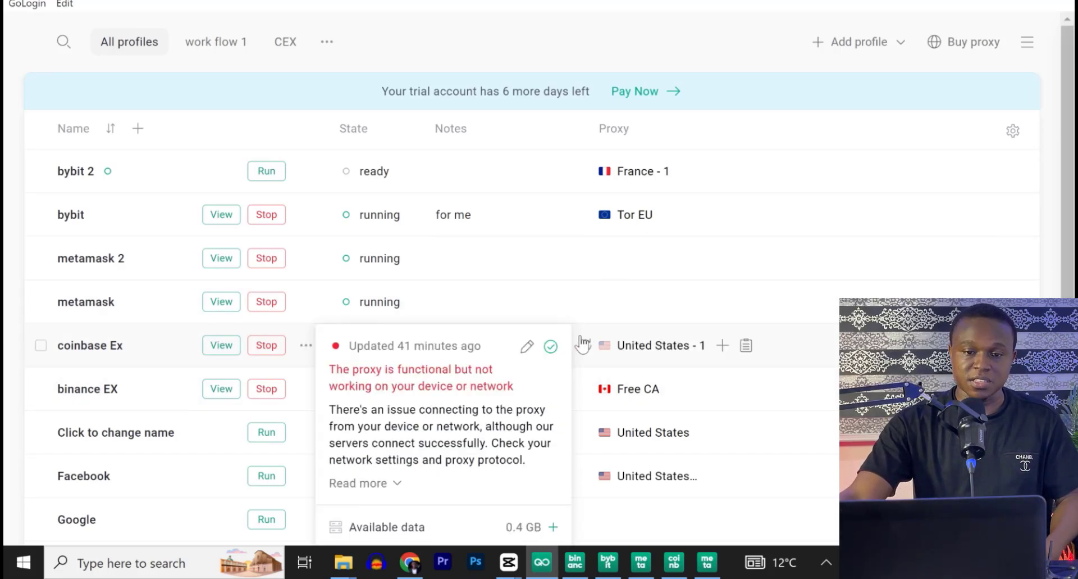
{"action": "left_click", "coordinate": [307, 171]}
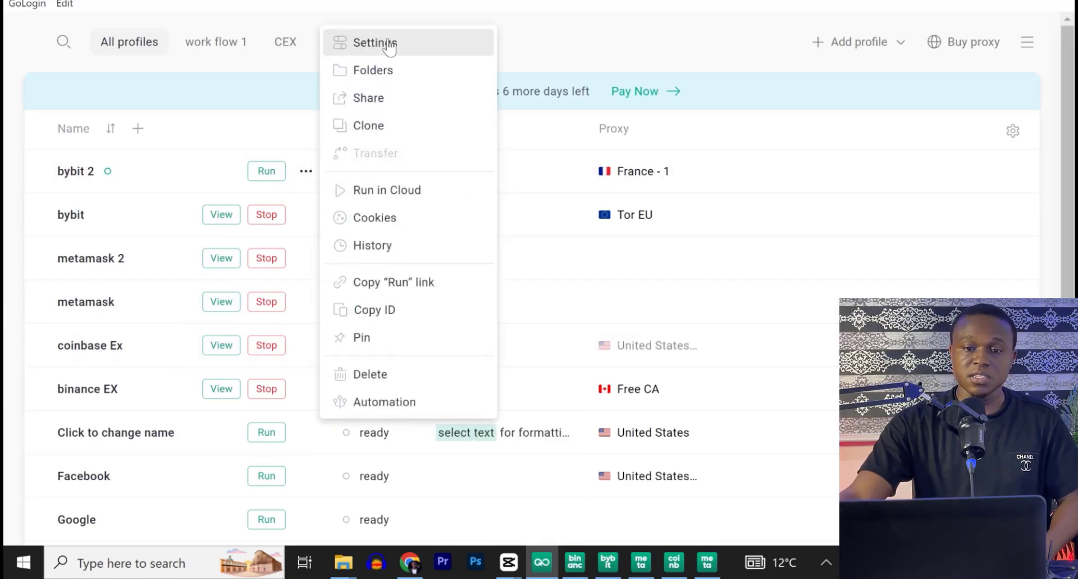
{"action": "left_click", "coordinate": [375, 43]}
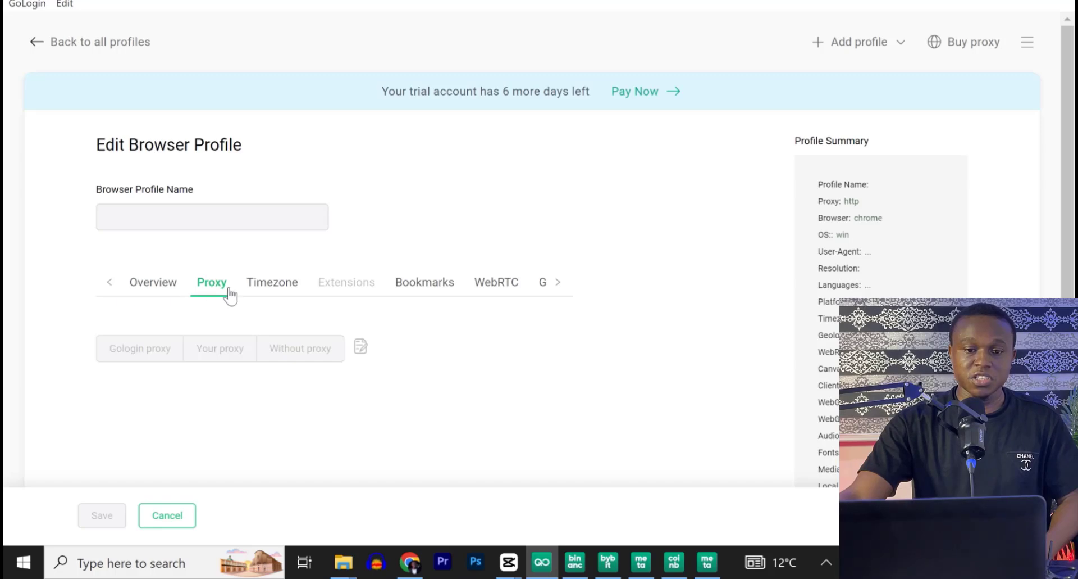
{"action": "left_click", "coordinate": [153, 282]}
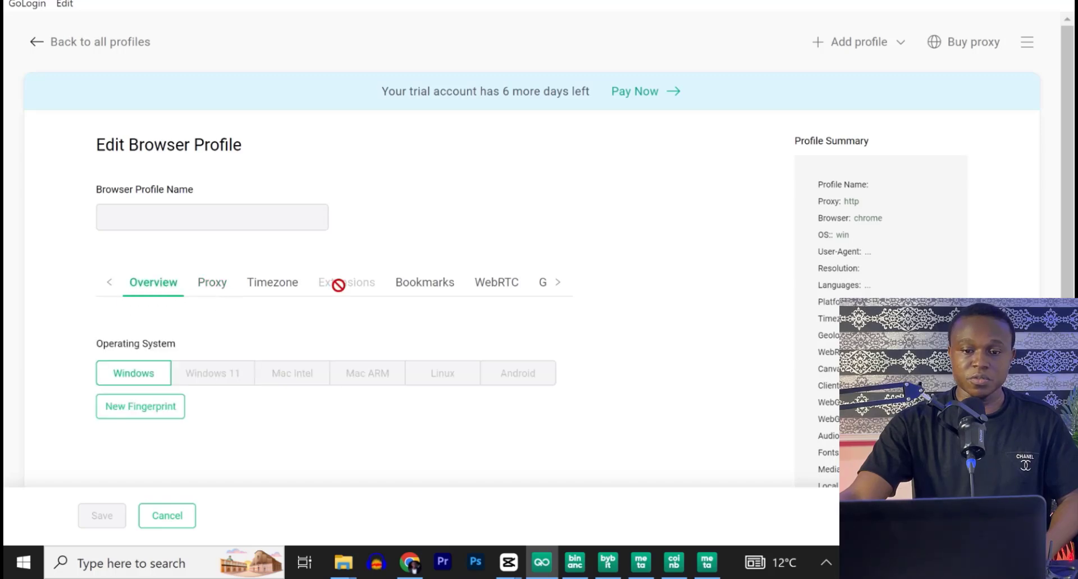
{"action": "left_click", "coordinate": [425, 282]}
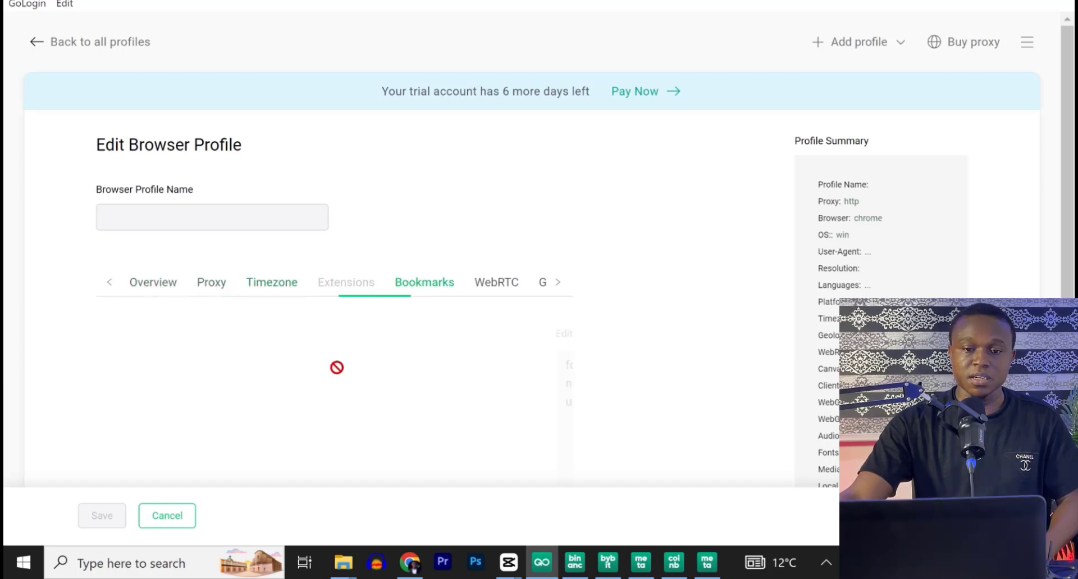
{"action": "left_click", "coordinate": [424, 282]}
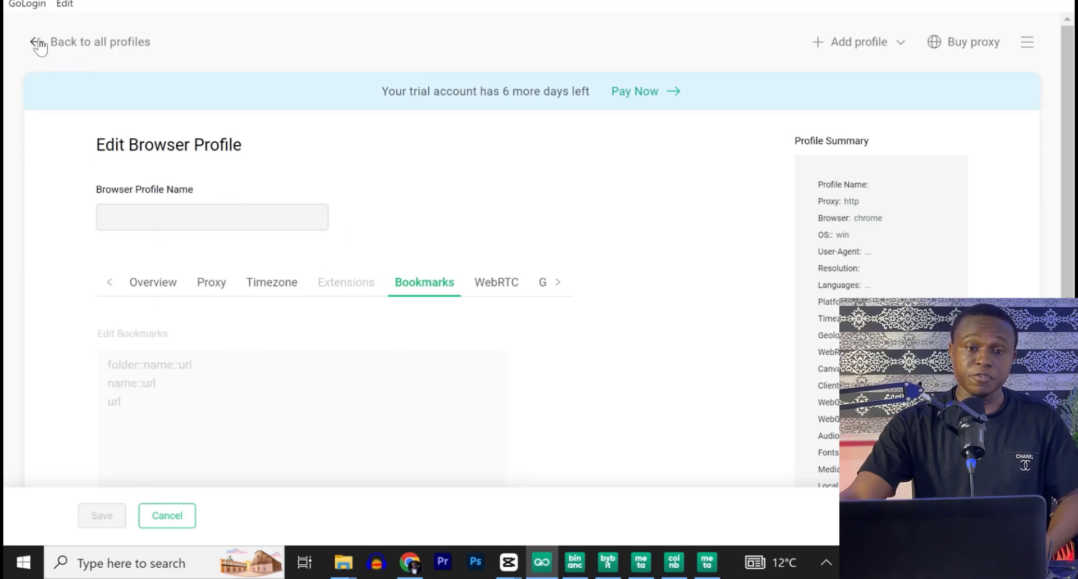
{"action": "left_click", "coordinate": [38, 41]}
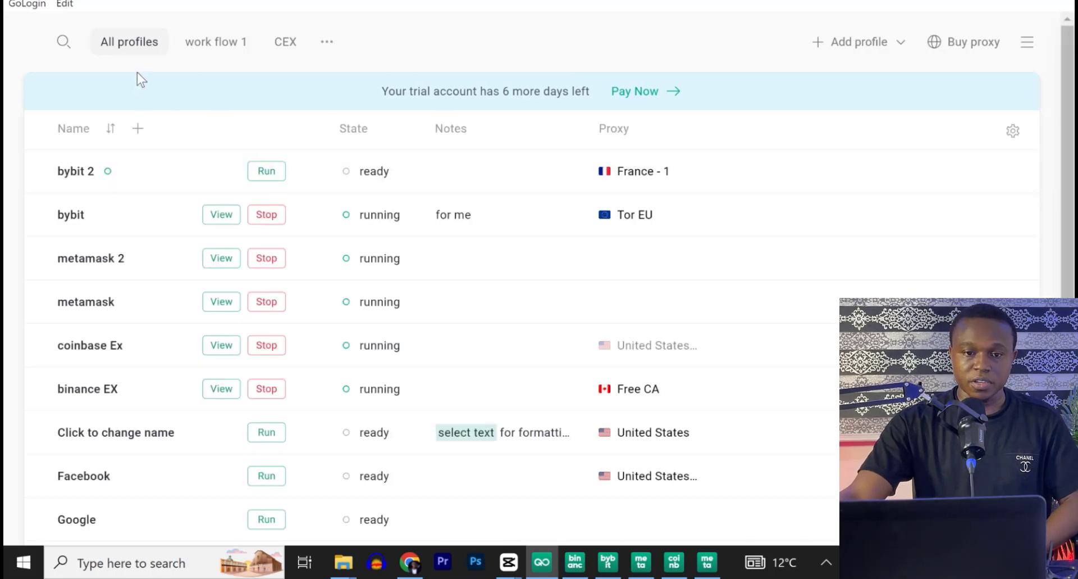
{"action": "mouse_move", "coordinate": [161, 128]}
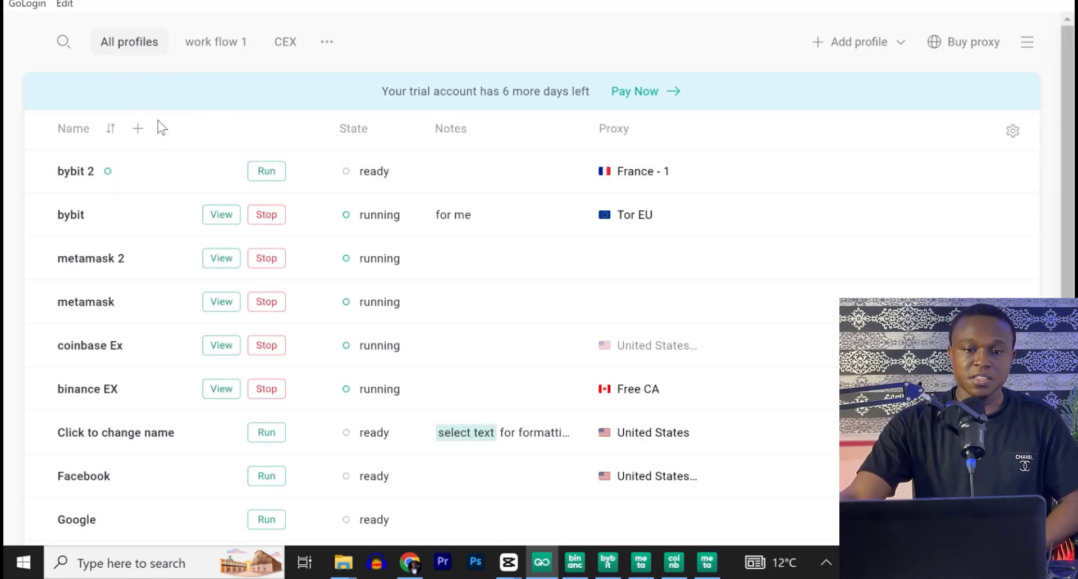
{"action": "mouse_move", "coordinate": [137, 128]}
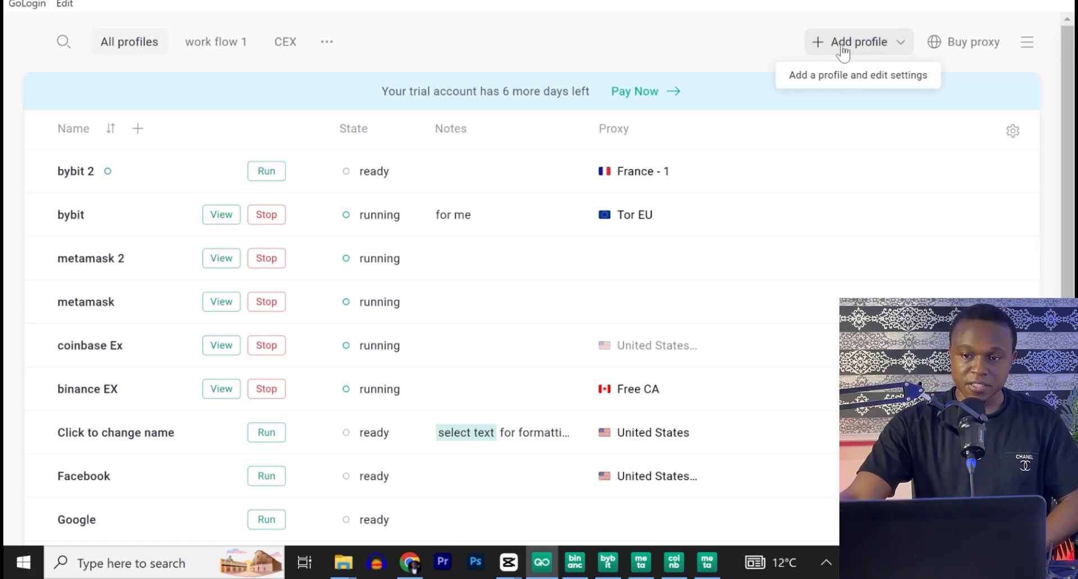
- Start a New Browser Profile form from the profiles page
{"action": "left_click", "coordinate": [857, 42]}
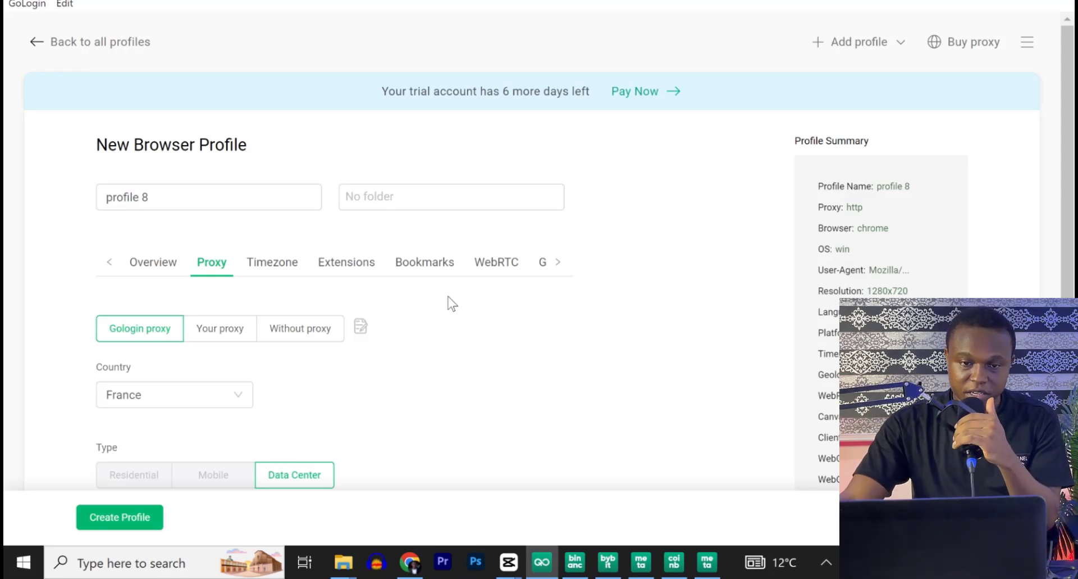
- Name the profile COINBASE 2 and assign it to the CEX folder
{"action": "left_click", "coordinate": [208, 196]}
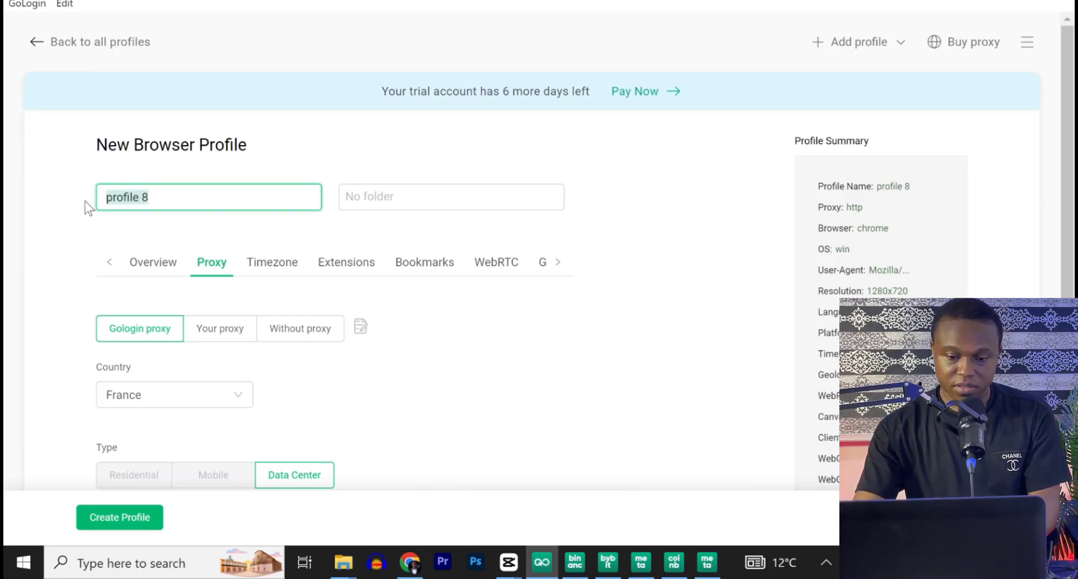
{"action": "type", "text": "COINBASE 2"}
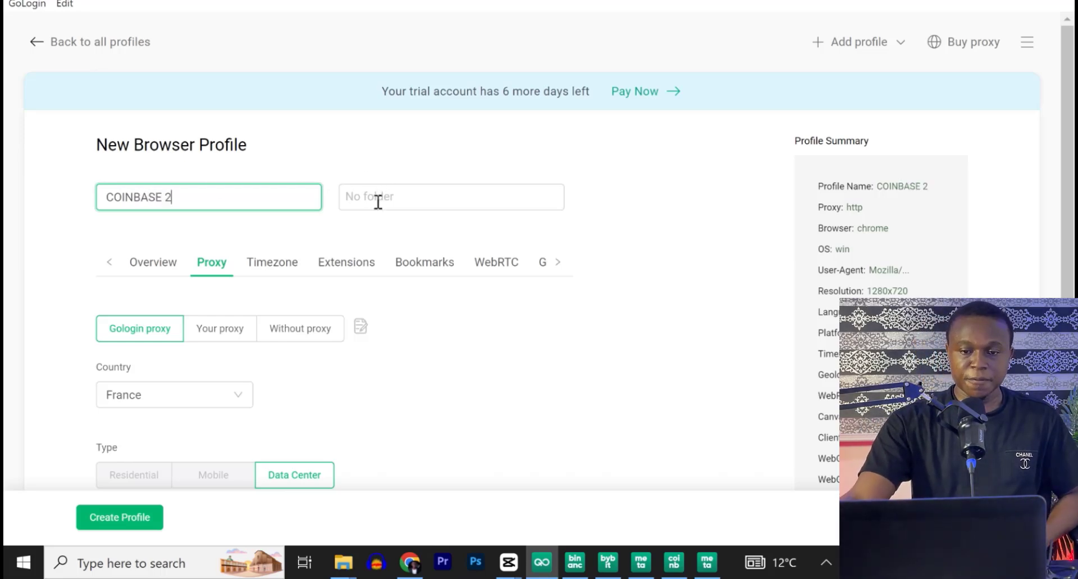
{"action": "left_click", "coordinate": [451, 197]}
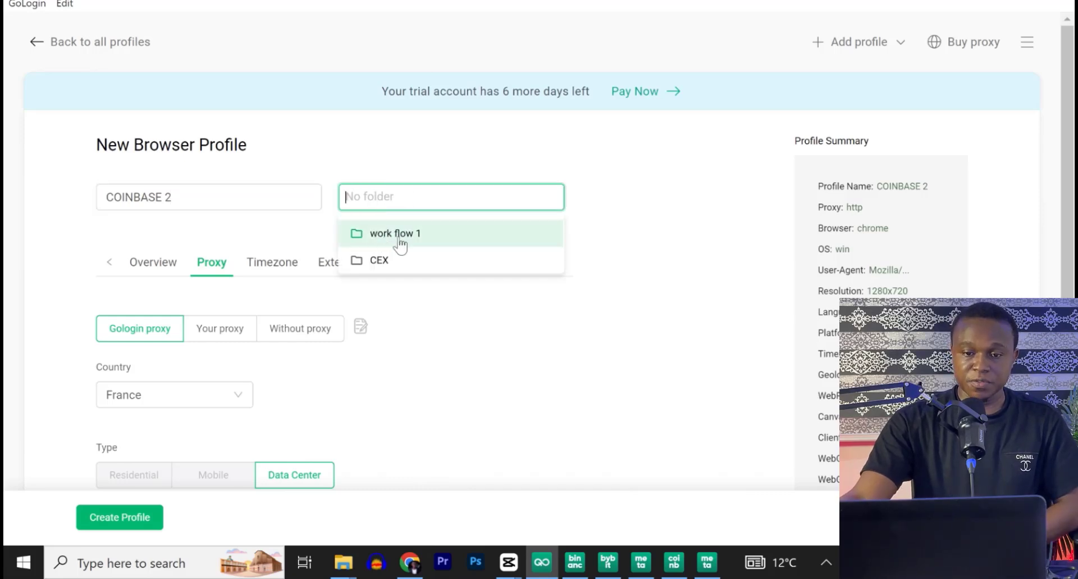
{"action": "mouse_move", "coordinate": [305, 241]}
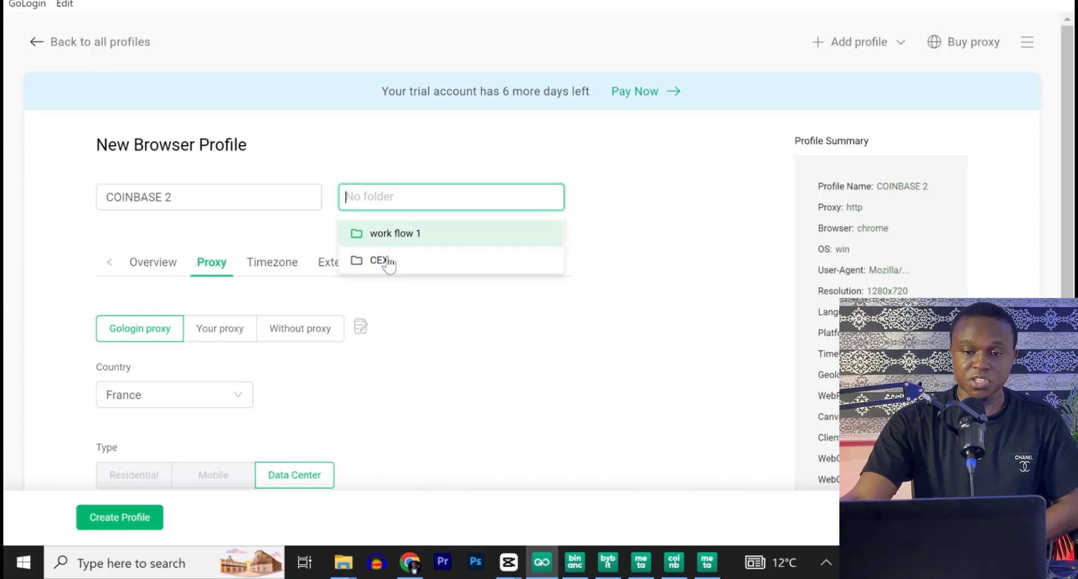
{"action": "left_click", "coordinate": [379, 260]}
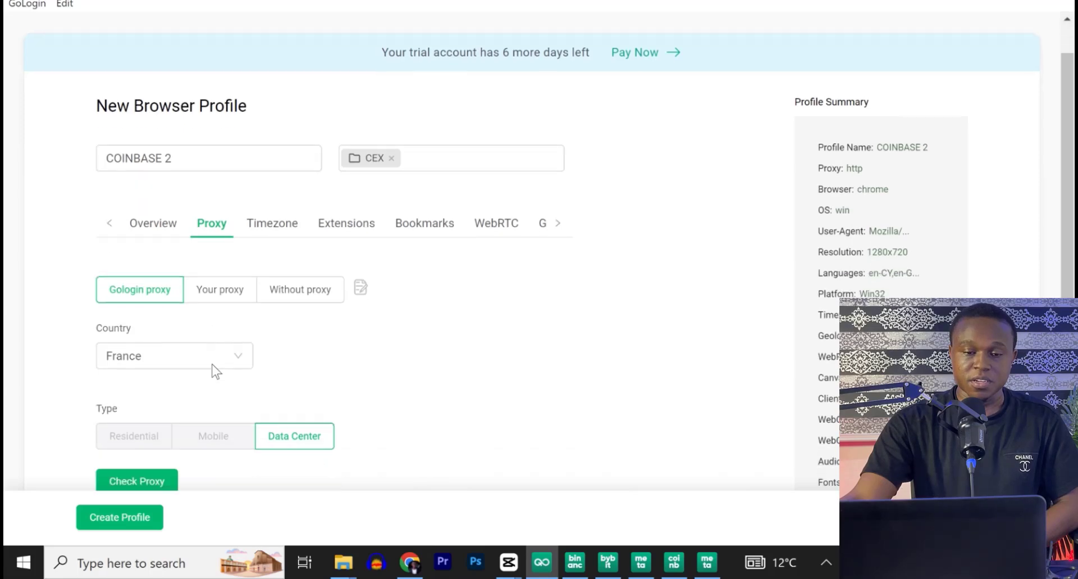
- Set the Gologin proxy country to United States (Data Center) and create the COINBASE 2 profile
{"action": "left_click", "coordinate": [174, 355]}
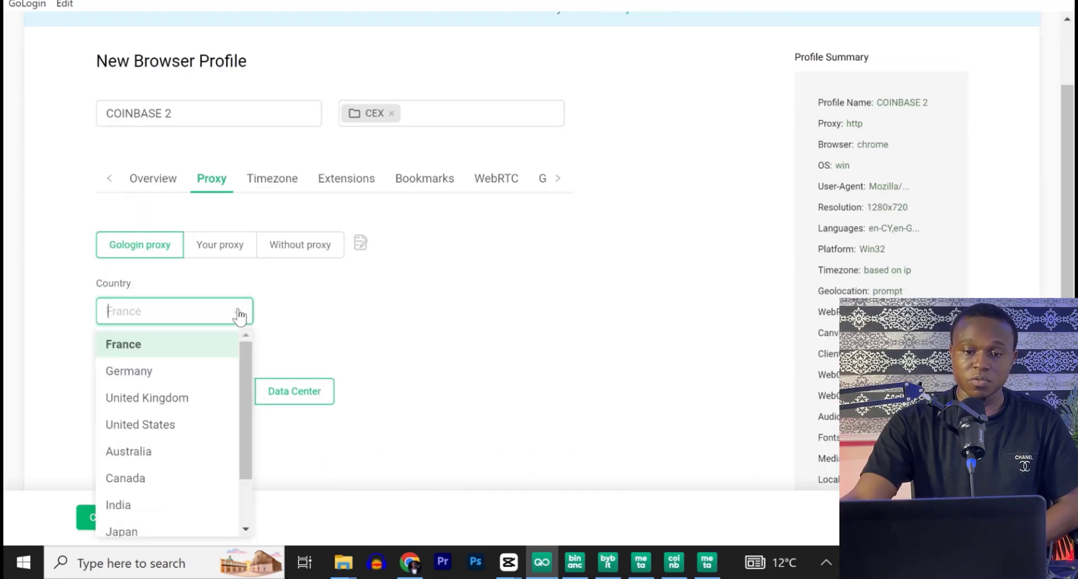
{"action": "scroll", "scroll_direction": "down", "scroll_amount": 3}
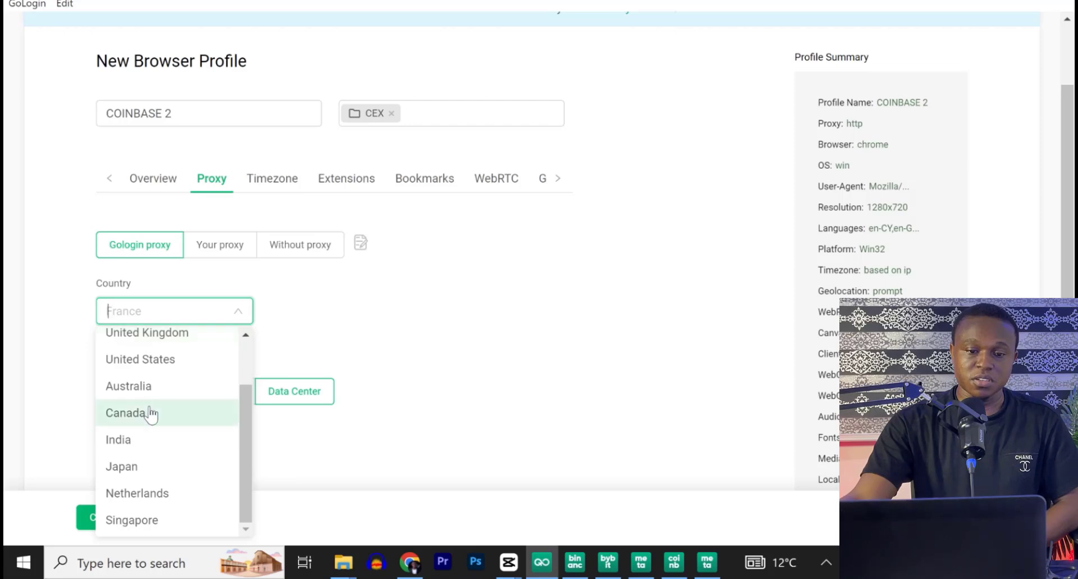
{"action": "left_click", "coordinate": [140, 358]}
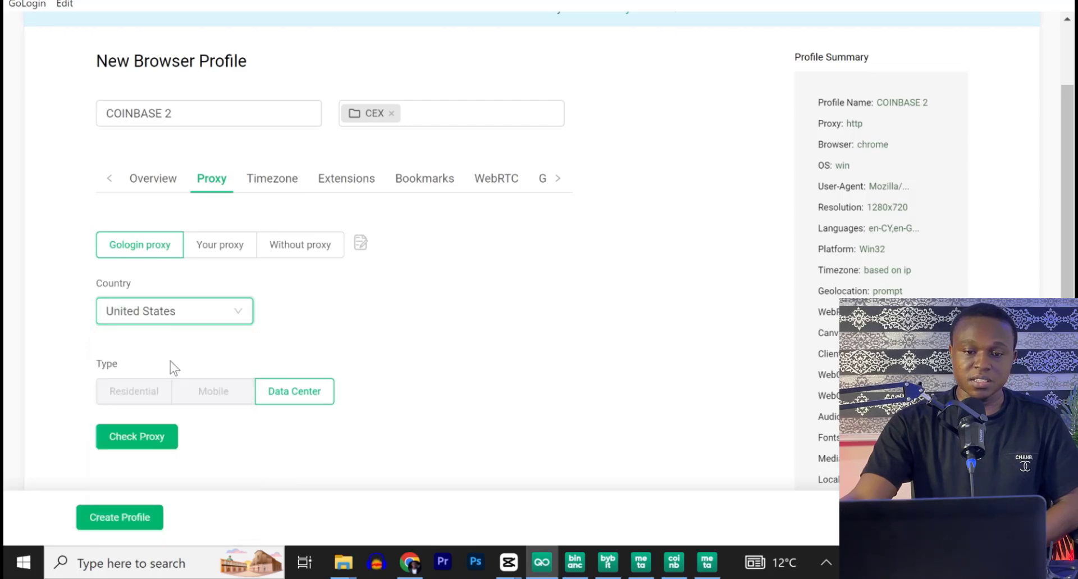
{"action": "mouse_move", "coordinate": [320, 347]}
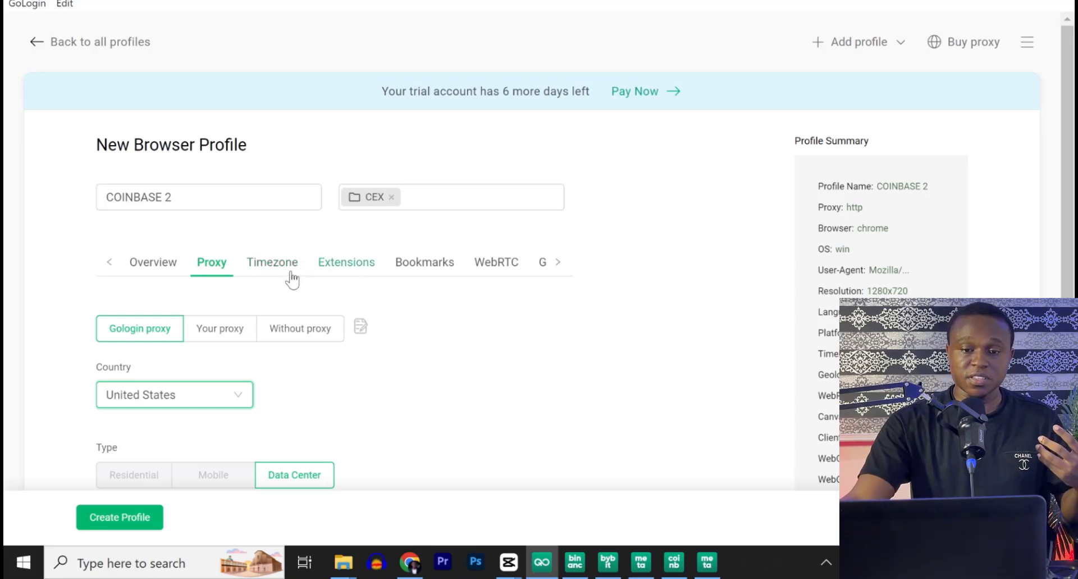
{"action": "mouse_move", "coordinate": [283, 284]}
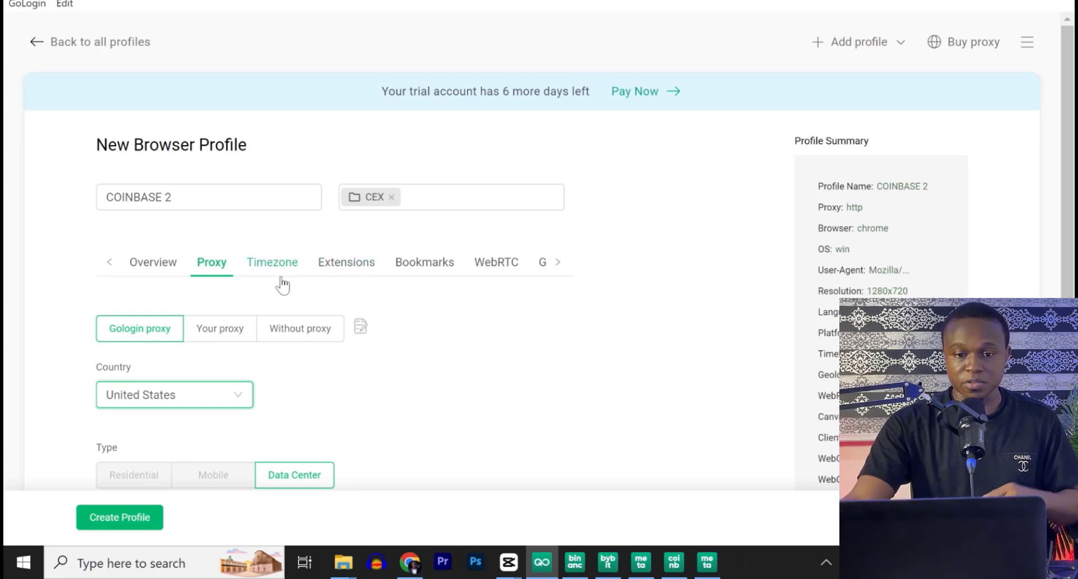
{"action": "scroll", "scroll_direction": "down", "scroll_amount": 3}
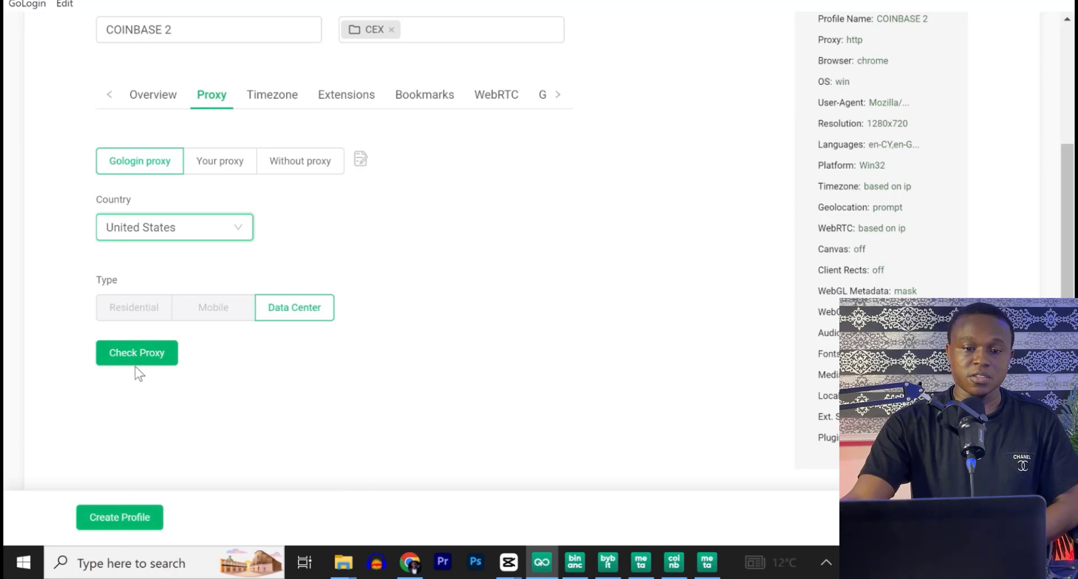
{"action": "mouse_move", "coordinate": [119, 517]}
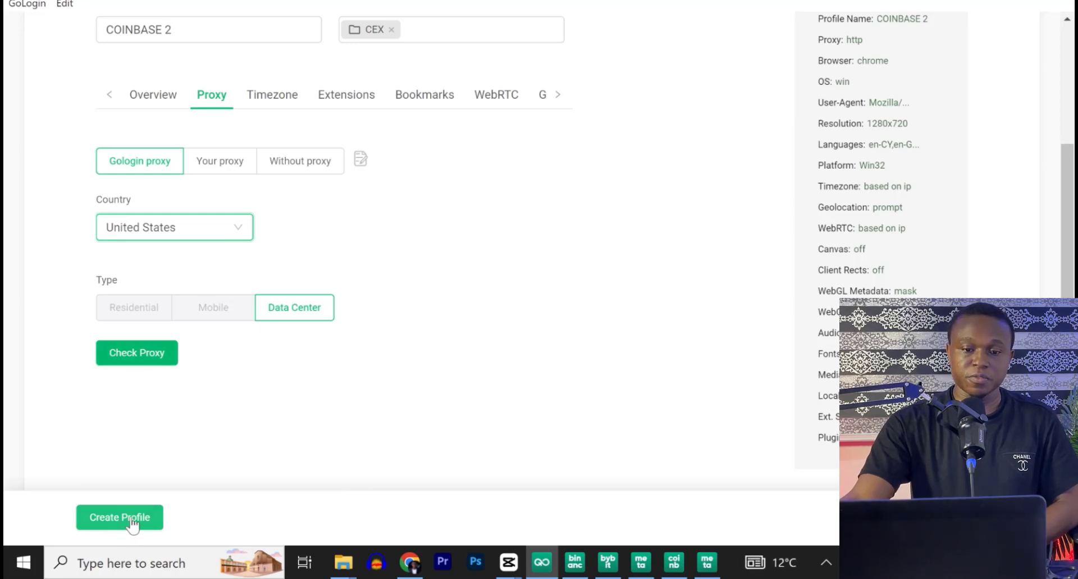
{"action": "left_click", "coordinate": [119, 516]}
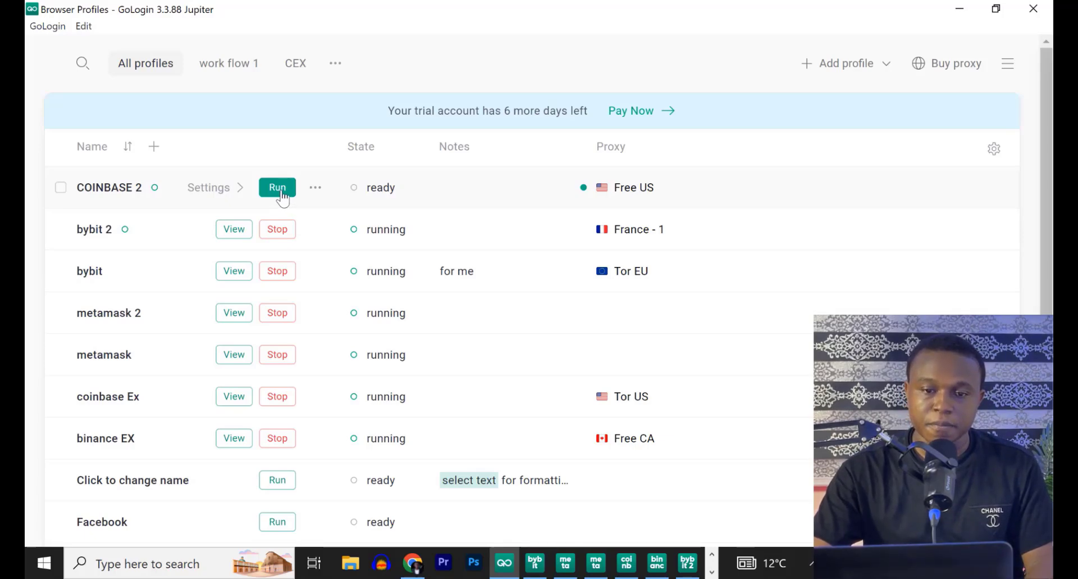
- Run the COINBASE 2 profile from the profile list
{"action": "left_click", "coordinate": [277, 188]}
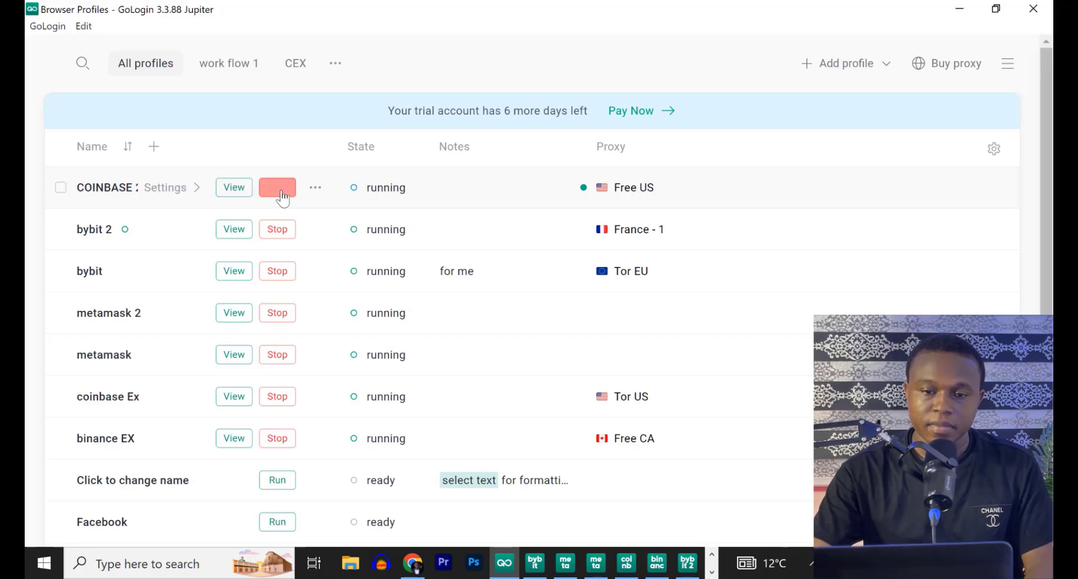
{"action": "left_click", "coordinate": [277, 187]}
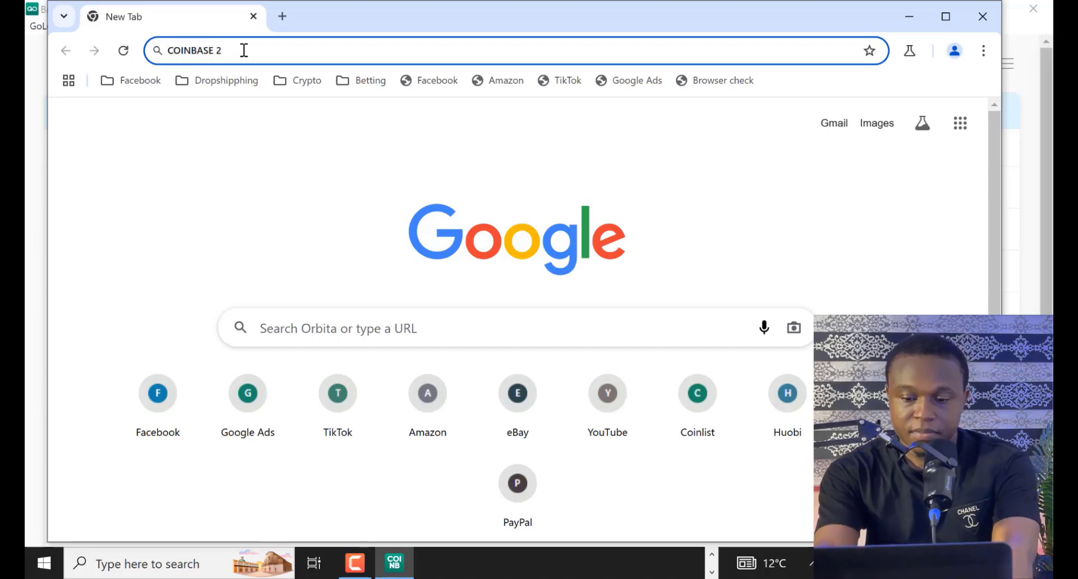
- Load coinbase in the COINBASE 2 browser, then minimize it back to GoLogin
{"action": "type", "text": "coinbase.com"}
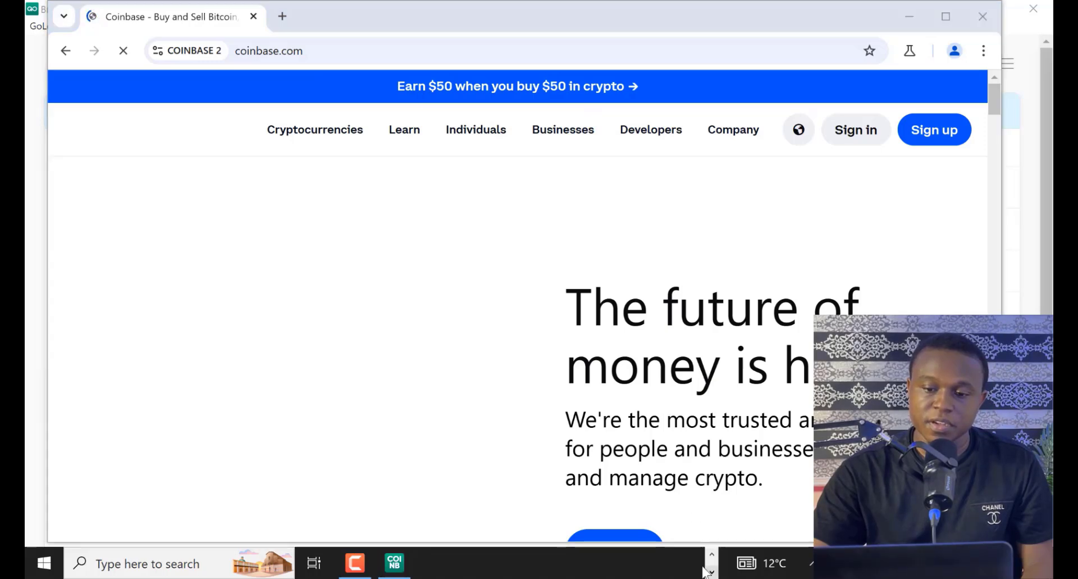
{"action": "left_click", "coordinate": [504, 563]}
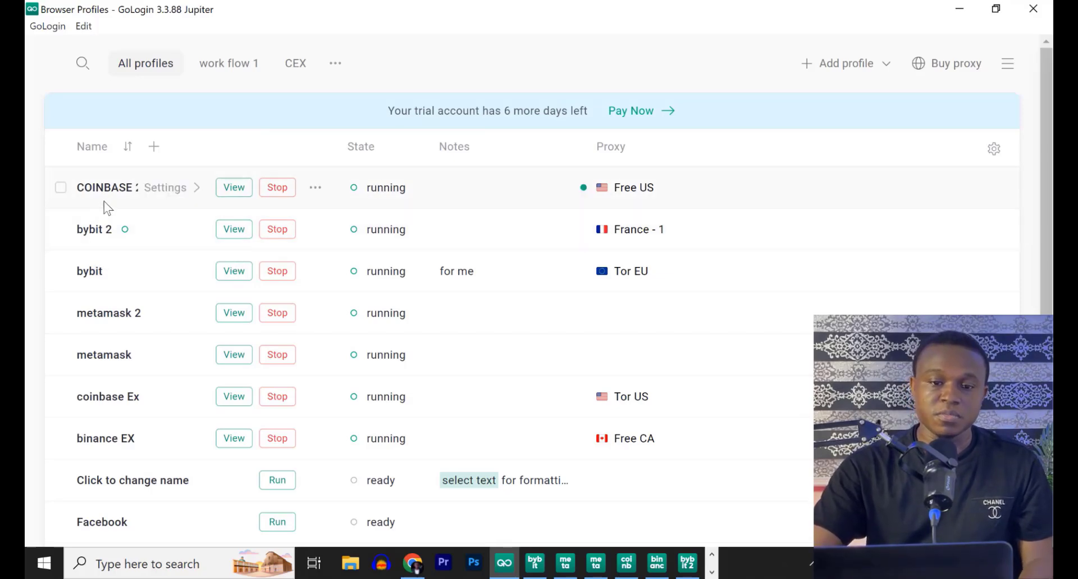
{"action": "mouse_move", "coordinate": [88, 282]}
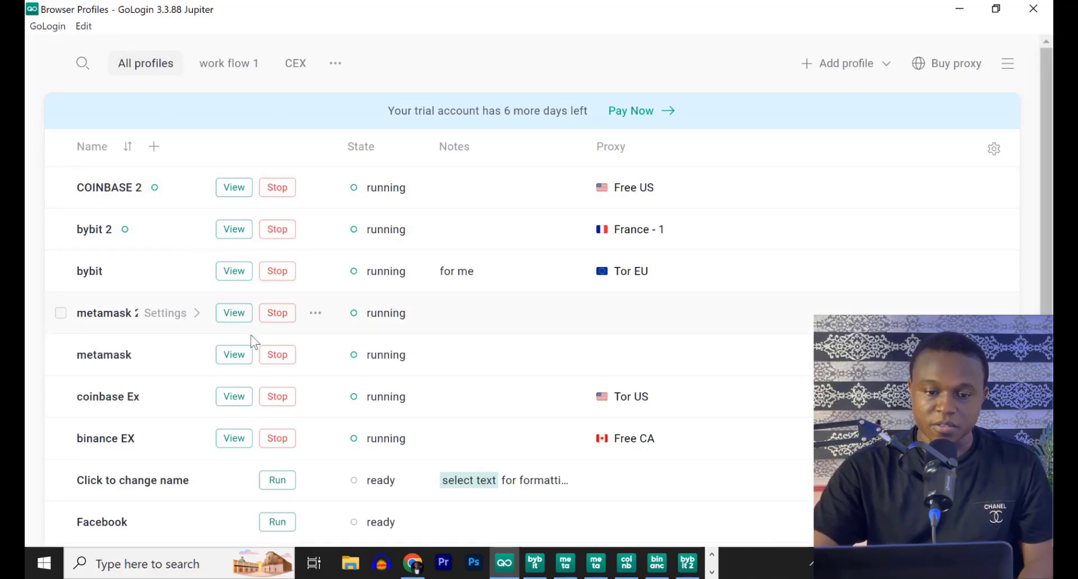
{"action": "scroll", "scroll_direction": "down", "scroll_amount": 3}
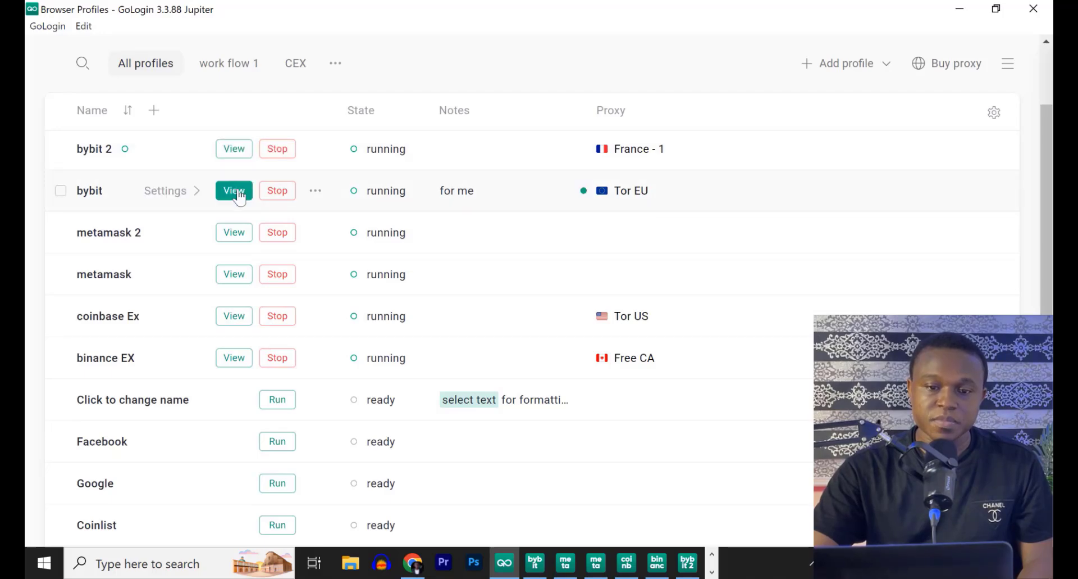
{"action": "left_click", "coordinate": [234, 191]}
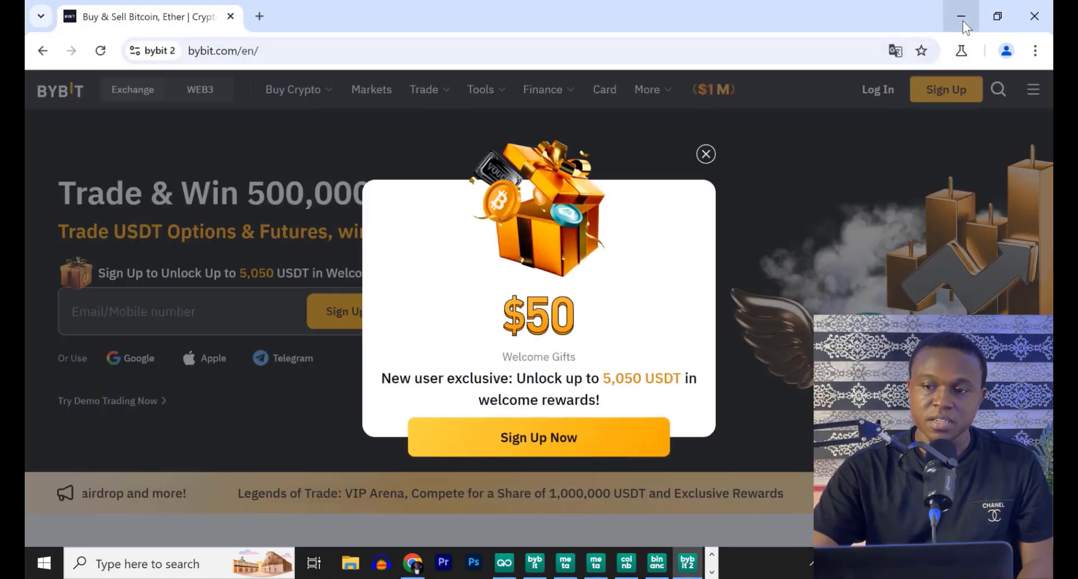
{"action": "left_click", "coordinate": [505, 564]}
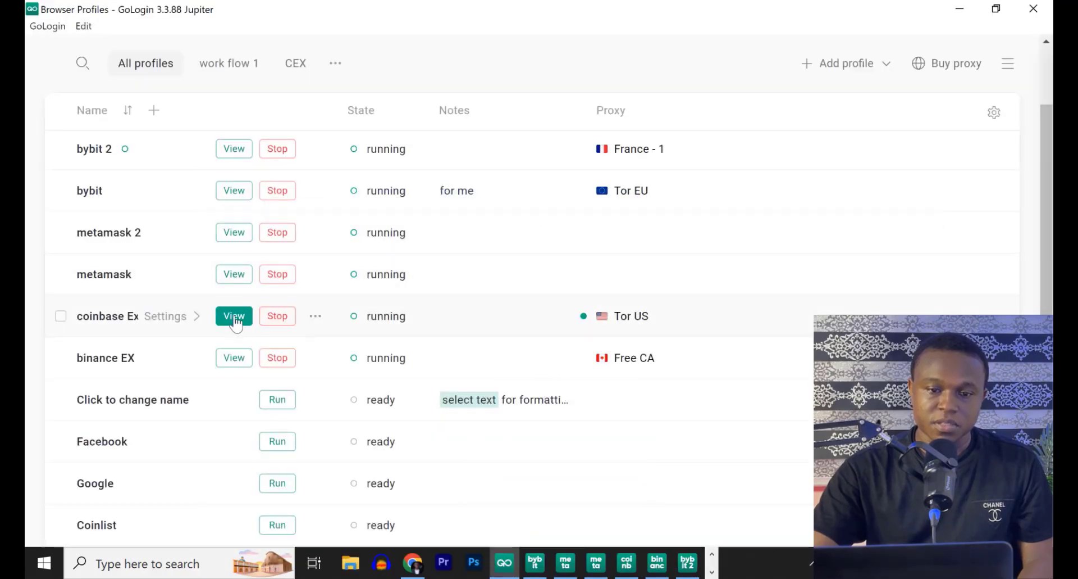
{"action": "left_click", "coordinate": [234, 316]}
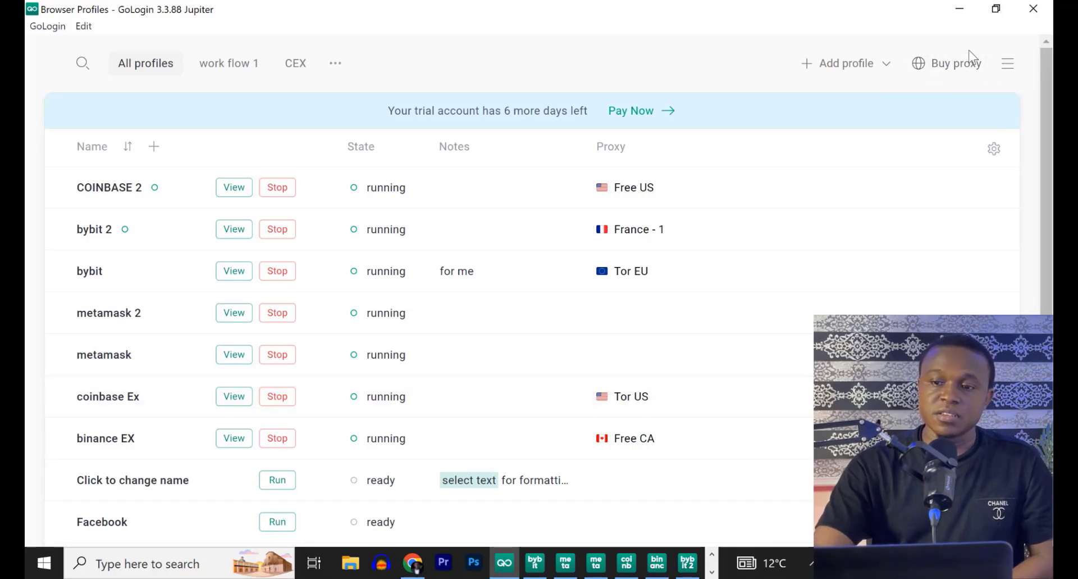
- Start an Invite team members form and enter the invitee's gmail address
{"action": "left_click", "coordinate": [1008, 63]}
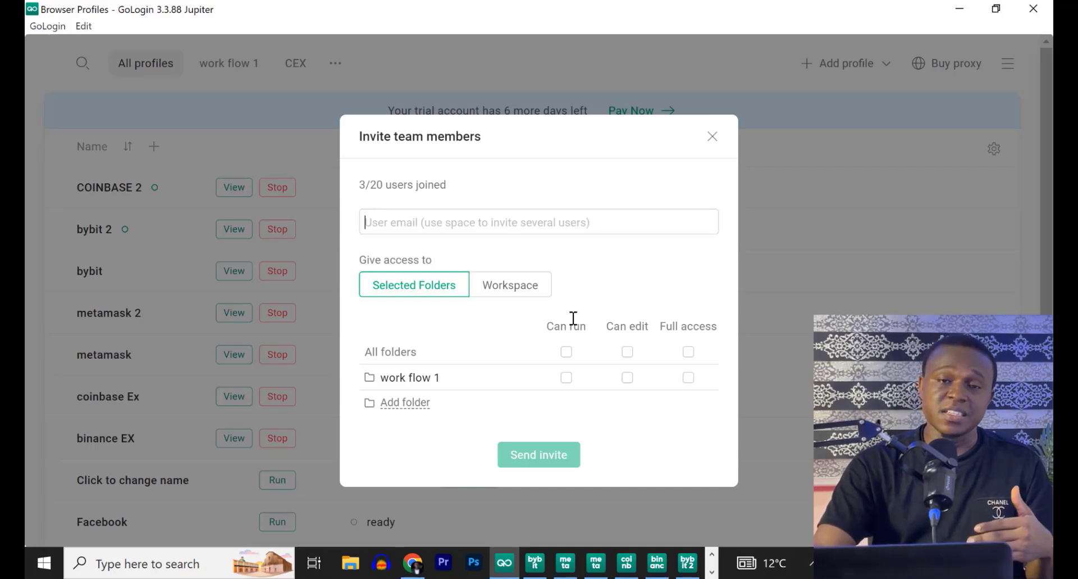
{"action": "mouse_move", "coordinate": [324, 154]}
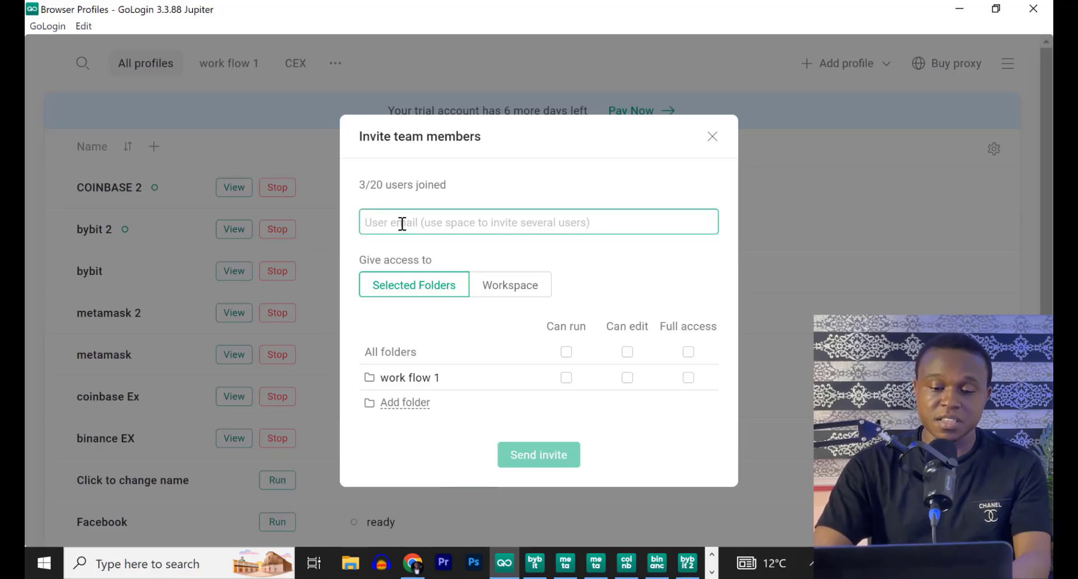
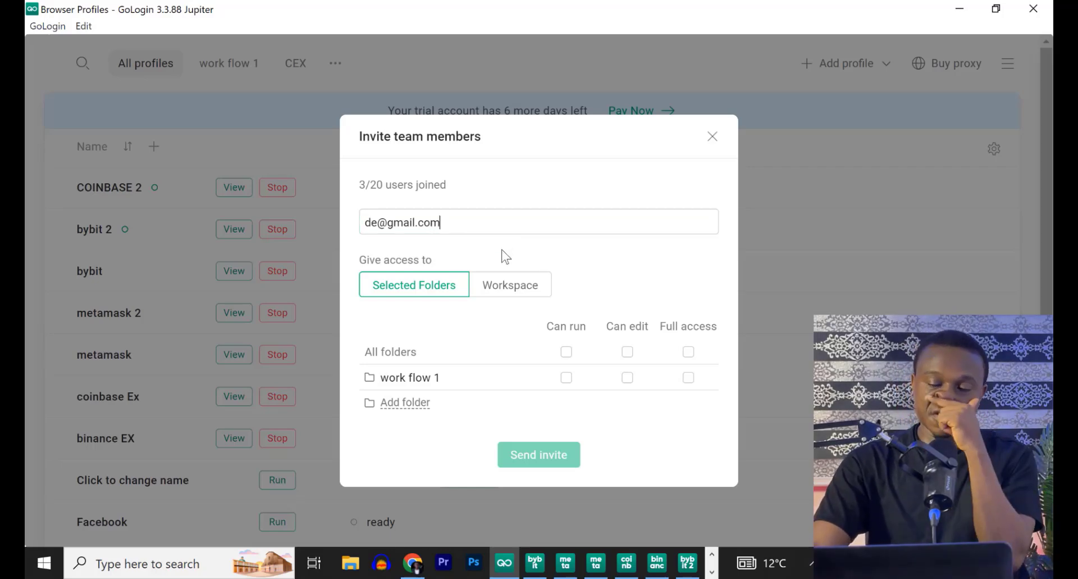
{"action": "mouse_move", "coordinate": [485, 354]}
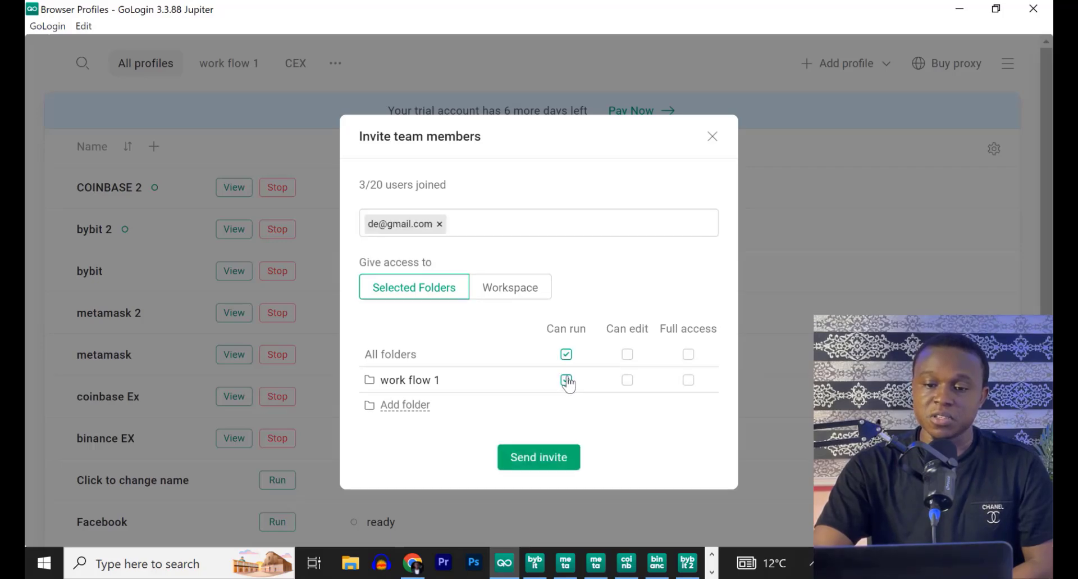
- Grant the invitee edit and full access to work flow 1 and send the invitation
{"action": "left_click", "coordinate": [627, 353]}
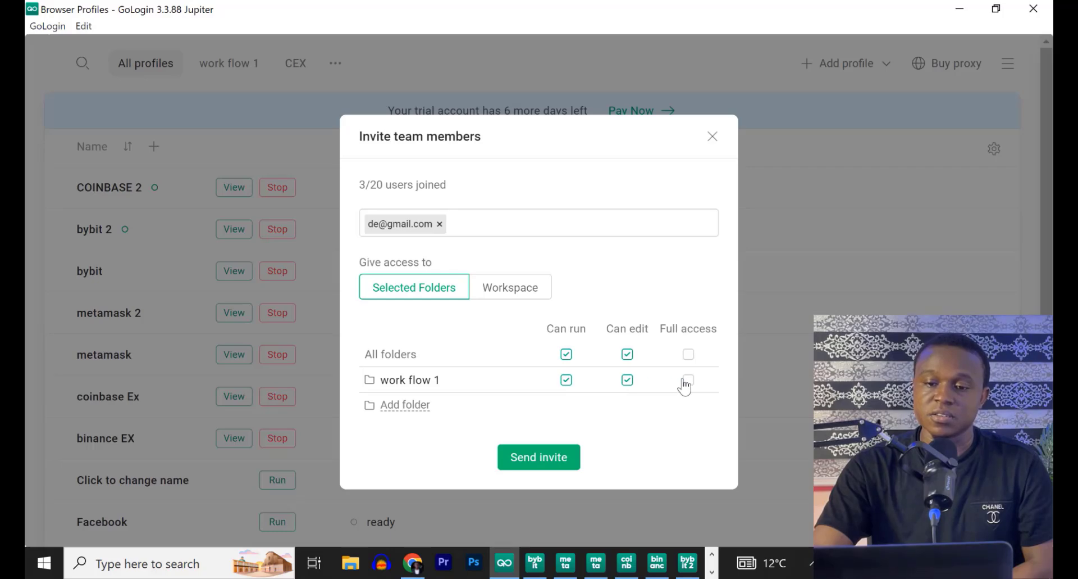
{"action": "left_click", "coordinate": [687, 380]}
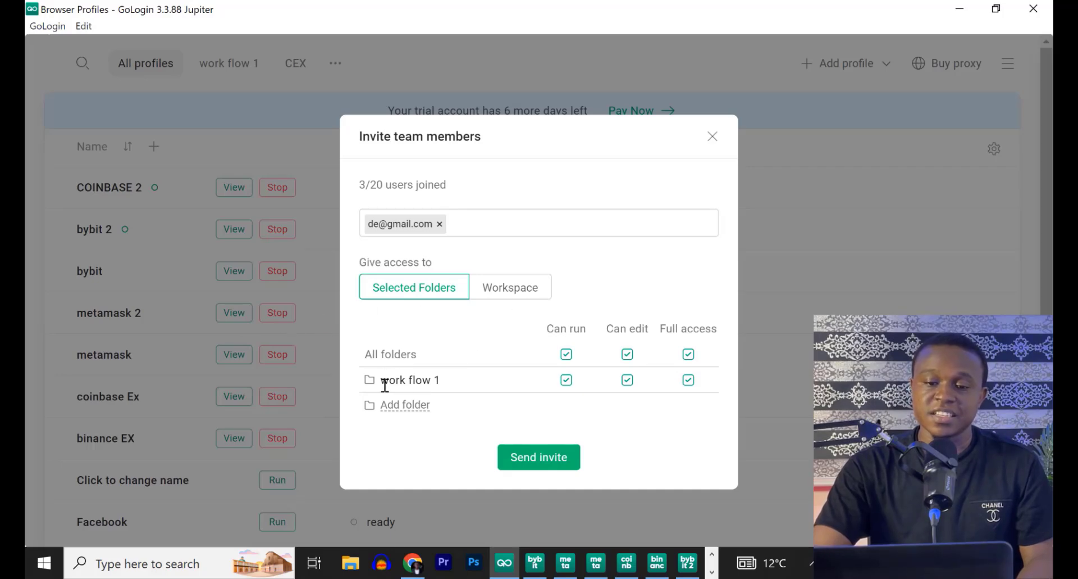
{"action": "mouse_move", "coordinate": [509, 430]}
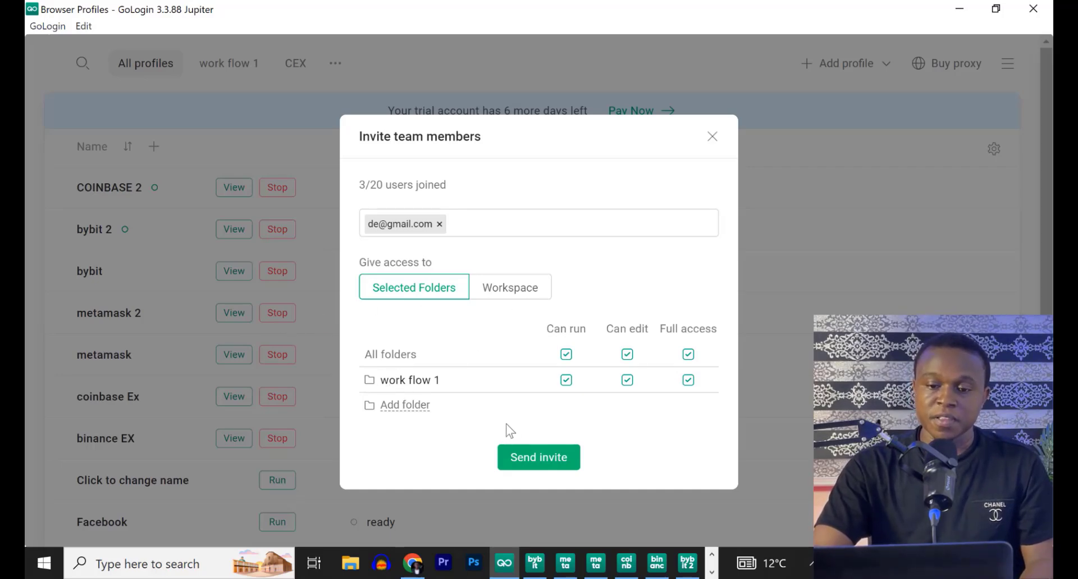
{"action": "mouse_move", "coordinate": [538, 456]}
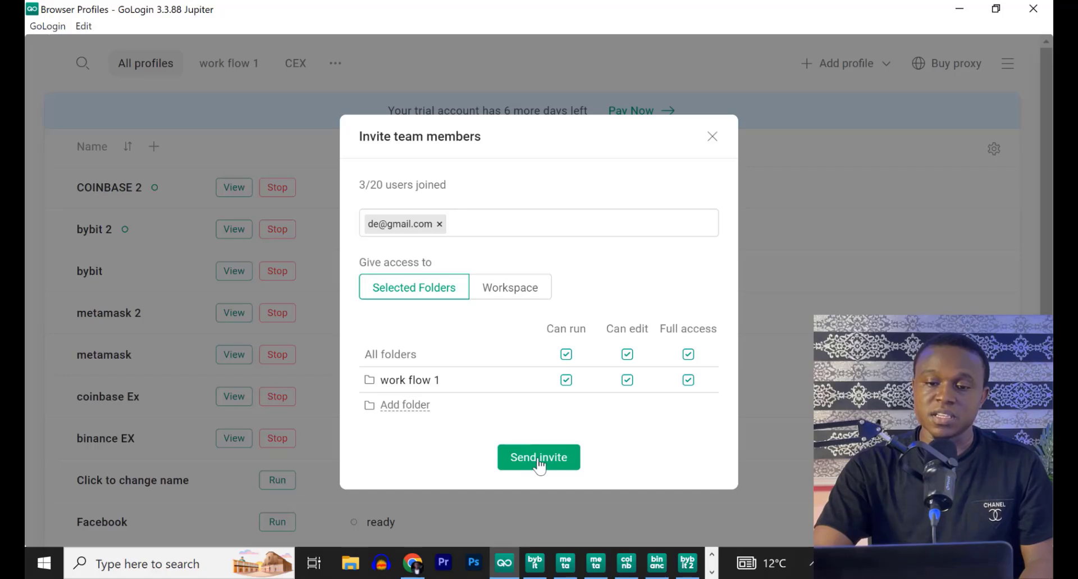
{"action": "left_click", "coordinate": [538, 457]}
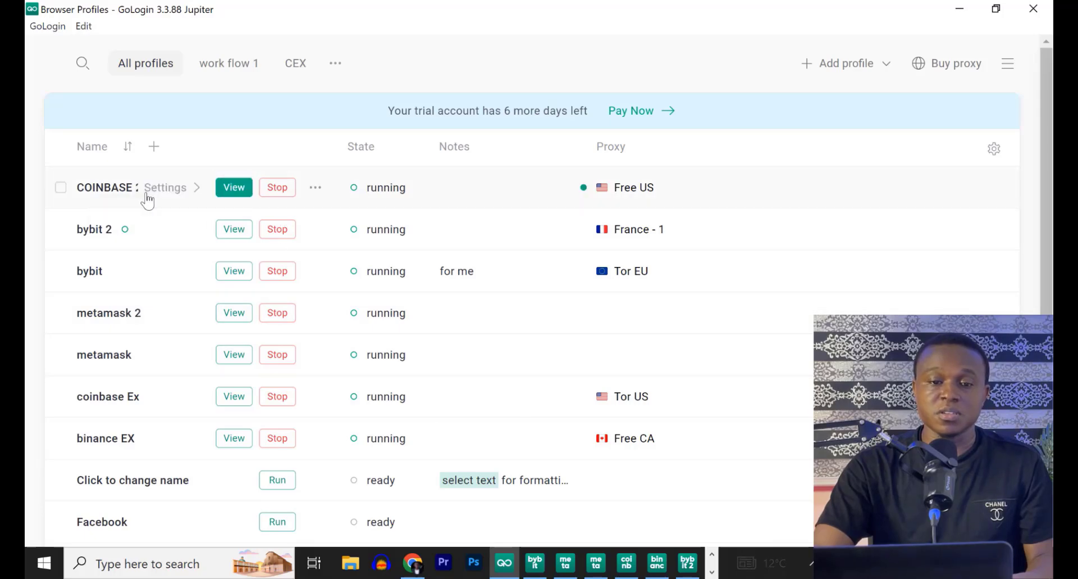
{"action": "mouse_move", "coordinate": [409, 181]}
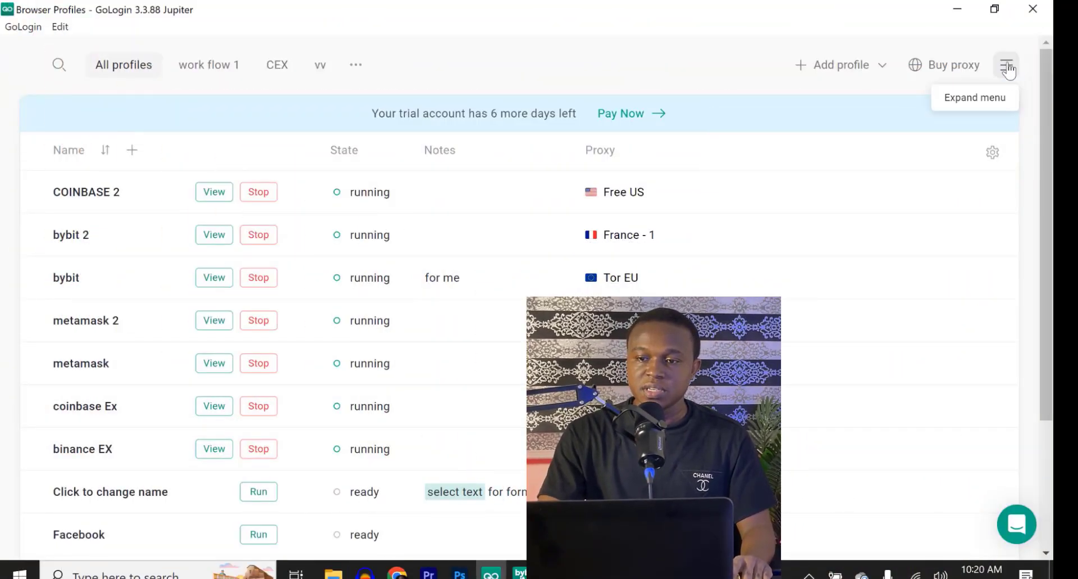
- Go to the Proxies list from the top-right menu
{"action": "left_click", "coordinate": [1007, 64]}
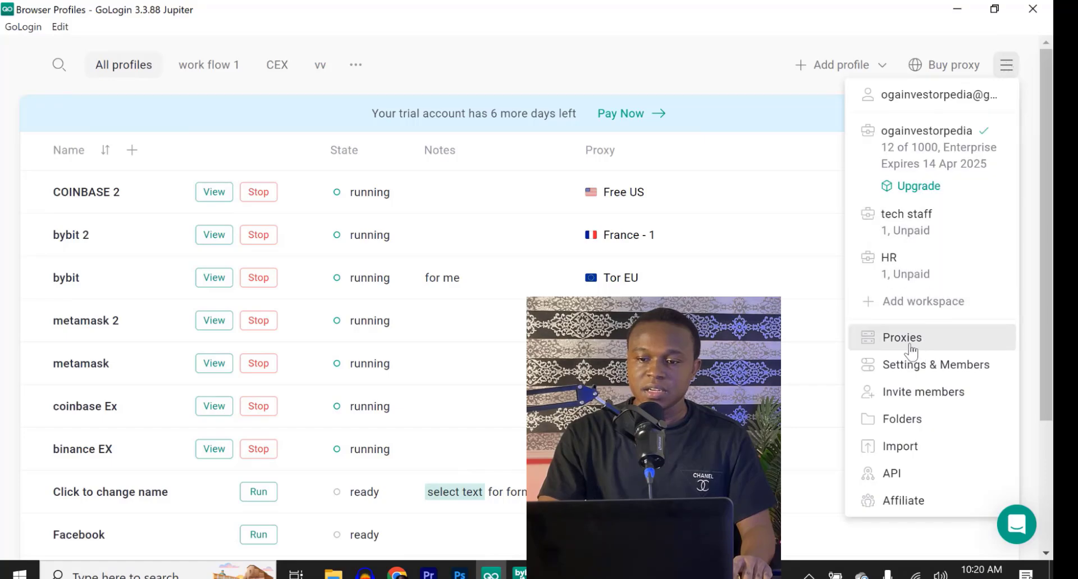
{"action": "left_click", "coordinate": [903, 337]}
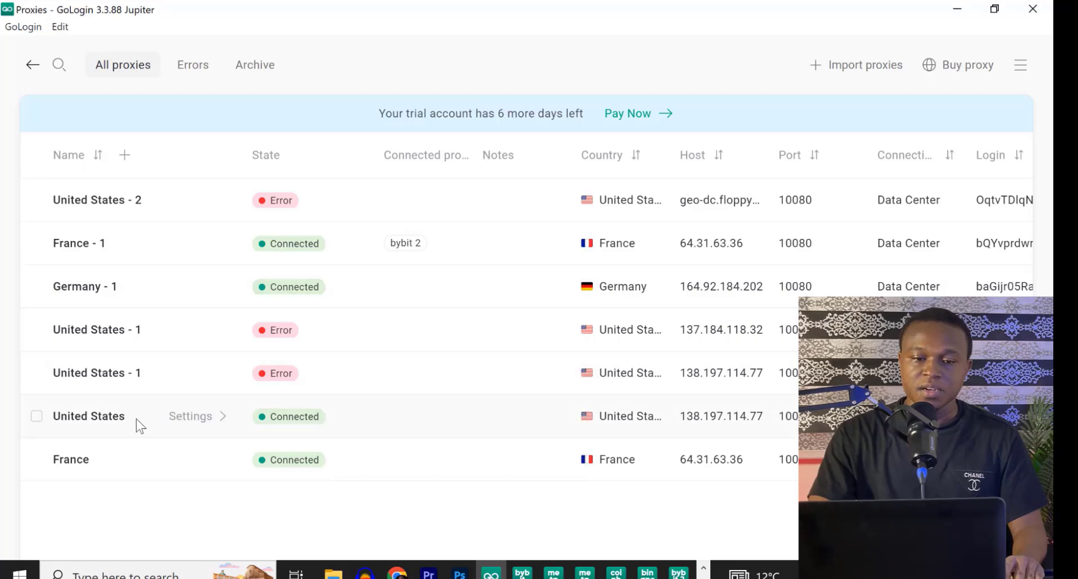
{"action": "mouse_move", "coordinate": [333, 476]}
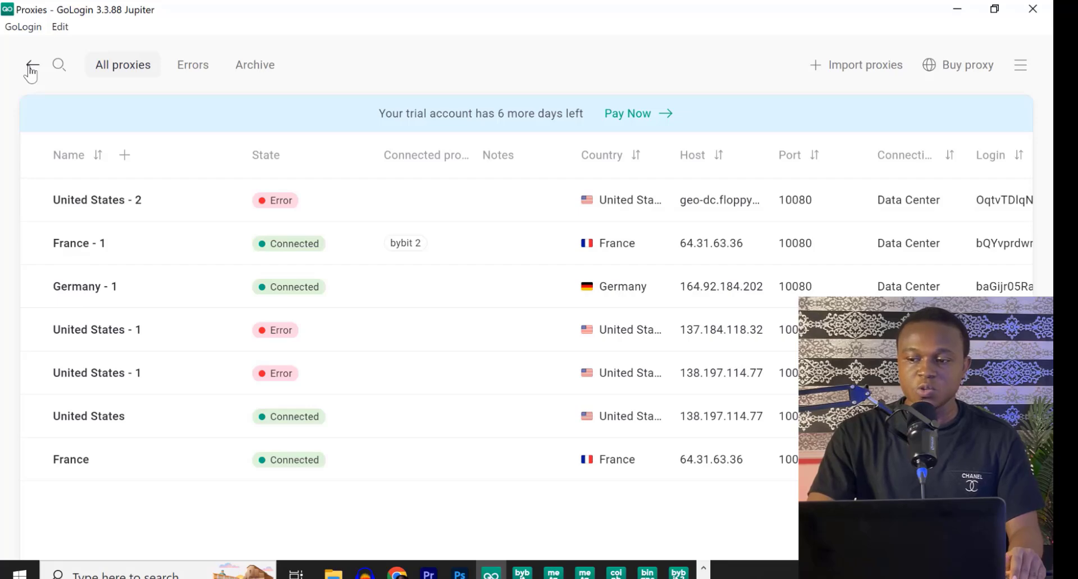
- Go back from Proxies to the browser profiles list
{"action": "left_click", "coordinate": [32, 65]}
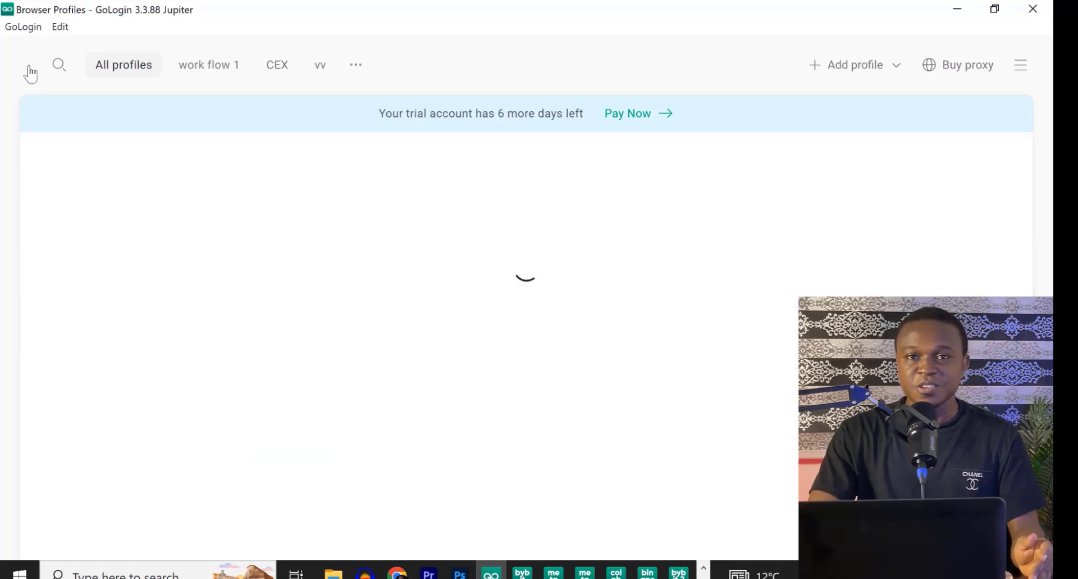